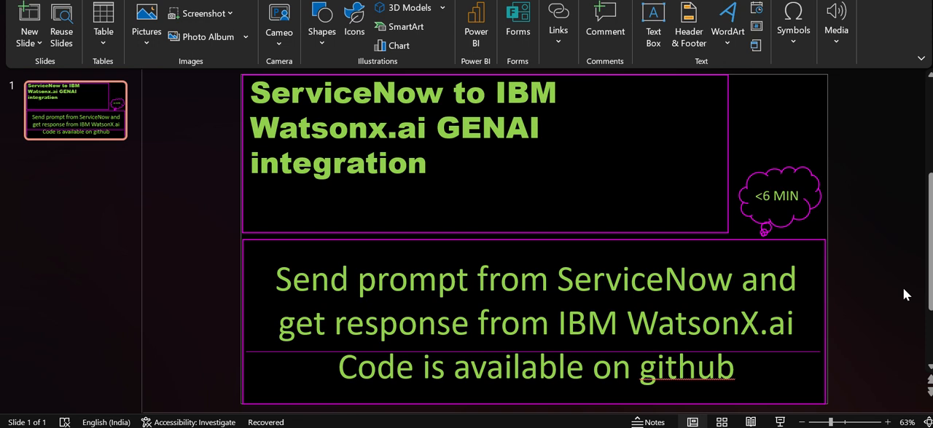
mouse_move(463, 184)
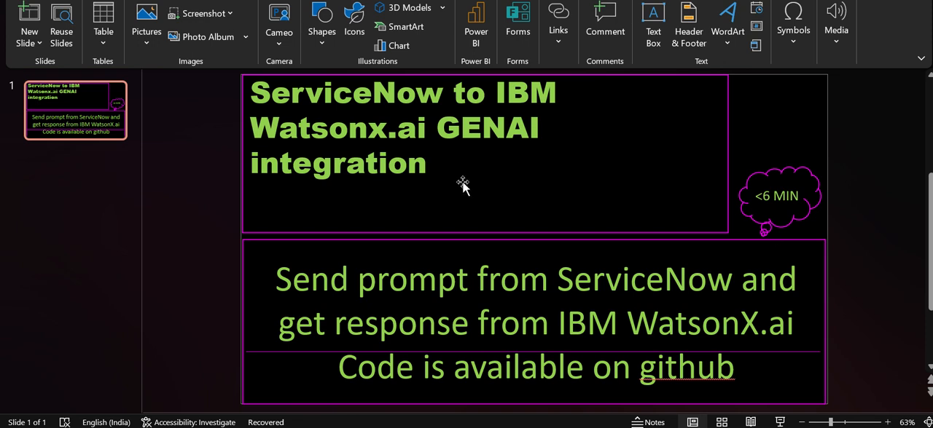
mouse_move(848, 236)
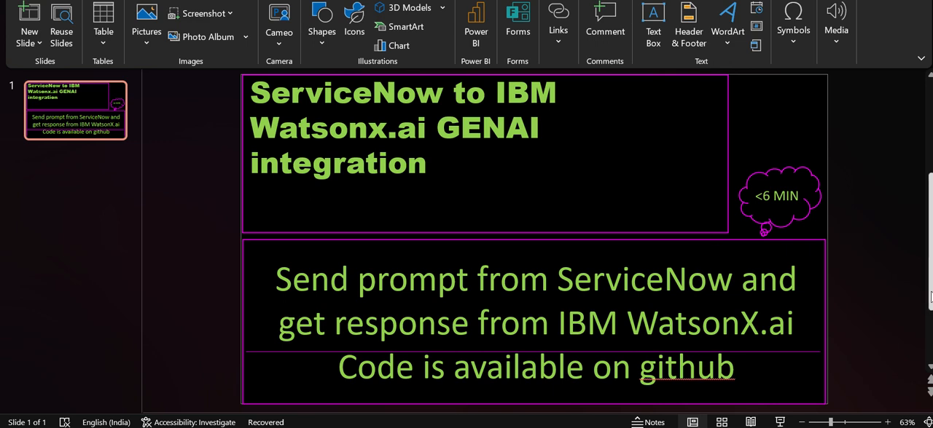
mouse_move(862, 294)
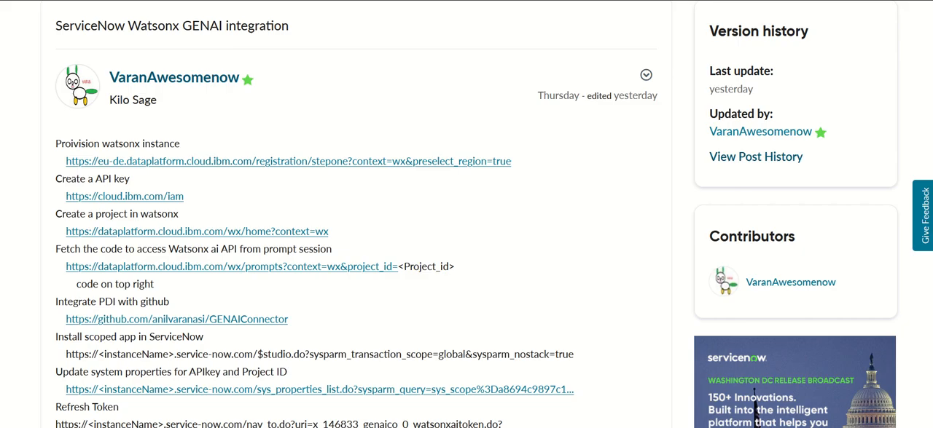
Follow the post's cloud.ibm.com/iam link to the IBM Cloud IAM overview.
scroll(down, 3)
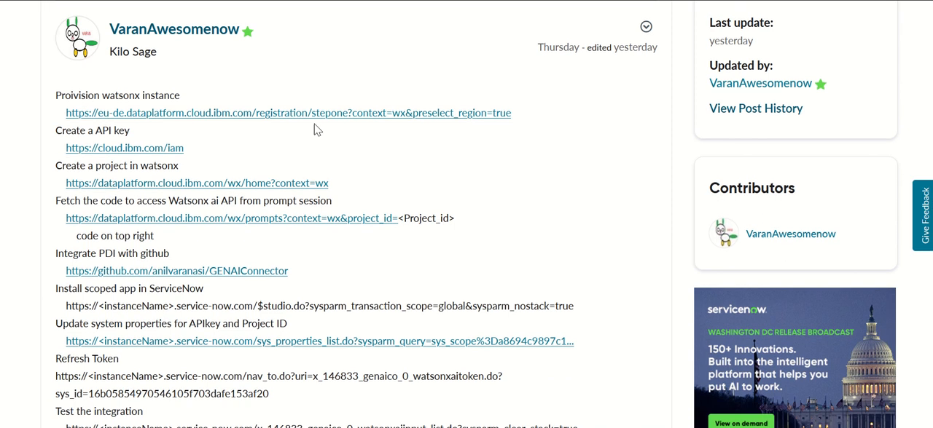
mouse_move(443, 169)
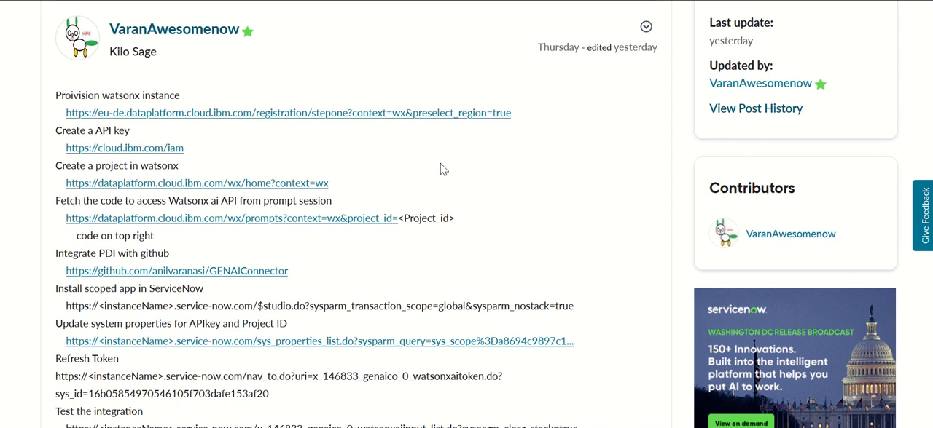
mouse_move(44, 114)
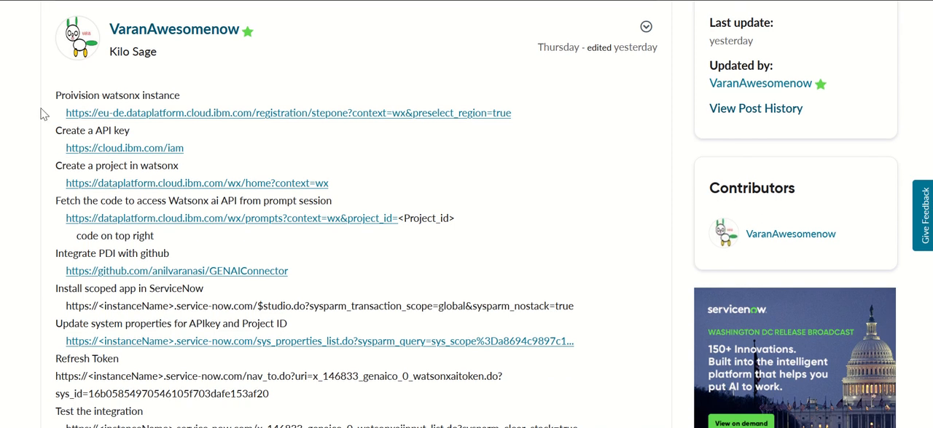
mouse_move(161, 134)
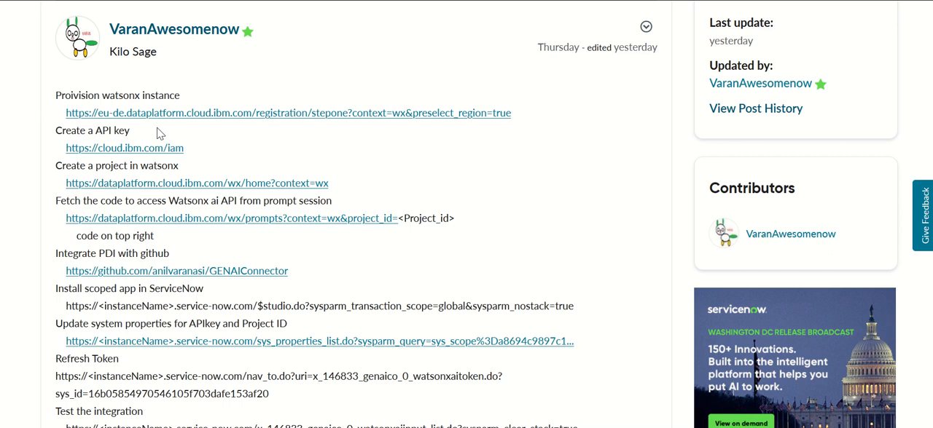
mouse_move(193, 124)
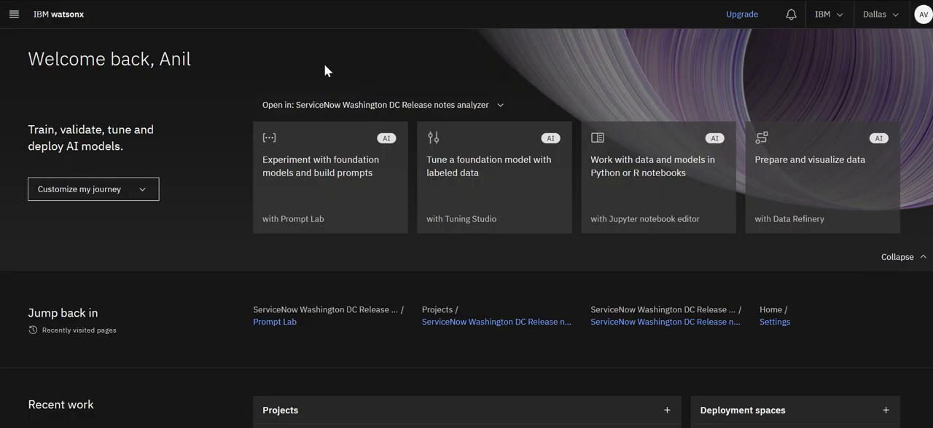
mouse_move(306, 6)
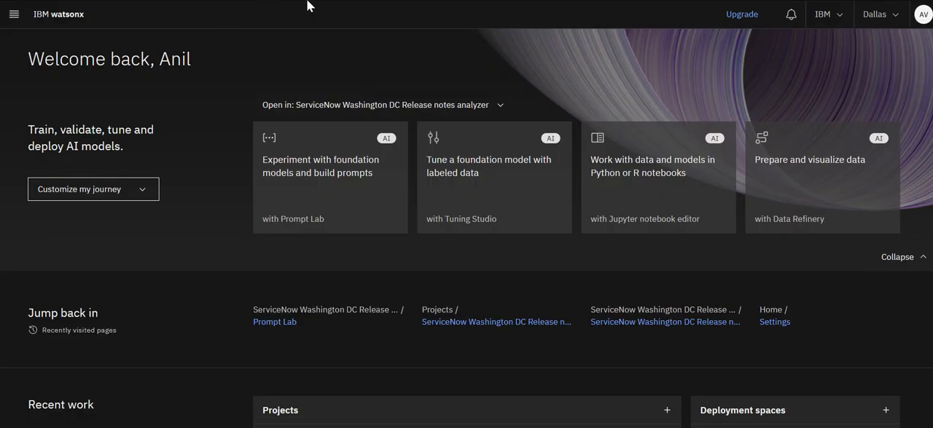
mouse_move(370, 2)
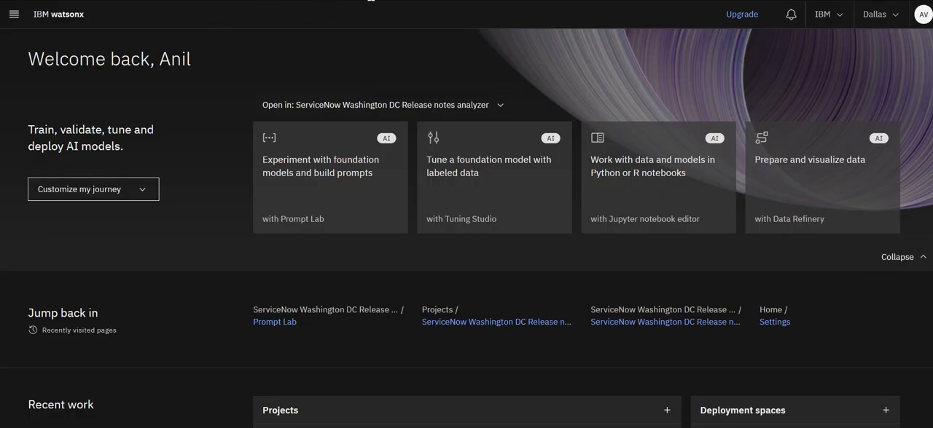
mouse_move(391, 5)
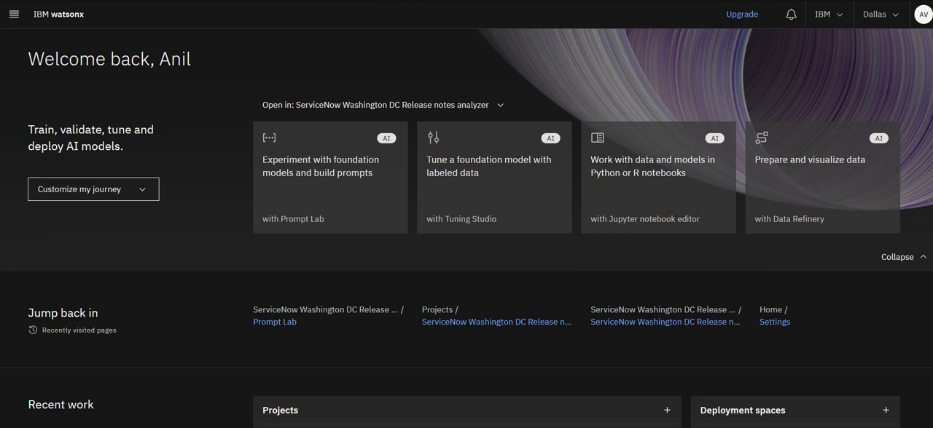
mouse_move(298, 74)
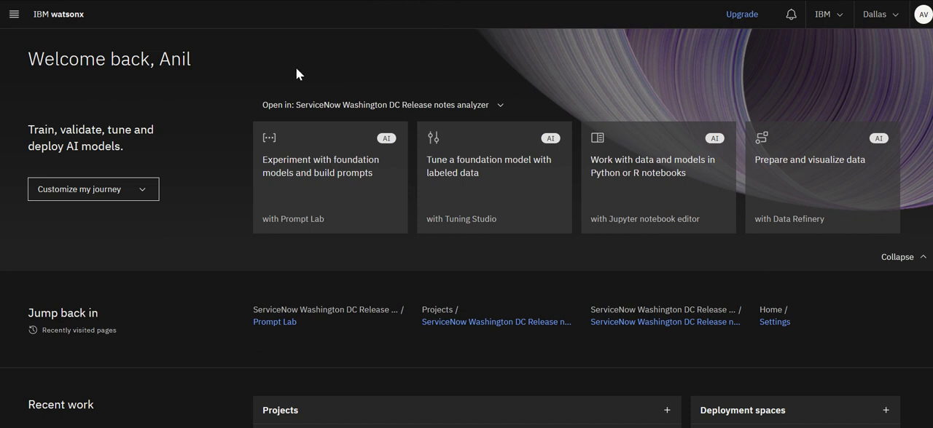
mouse_move(276, 152)
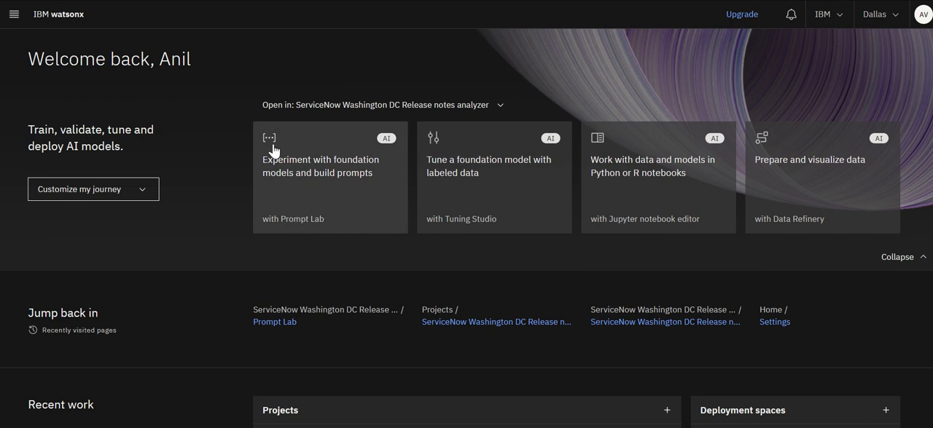
mouse_move(198, 45)
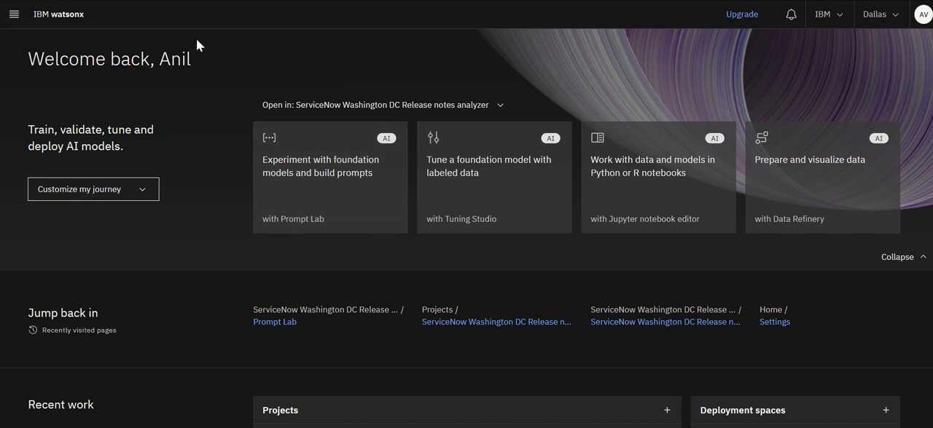
mouse_move(347, 71)
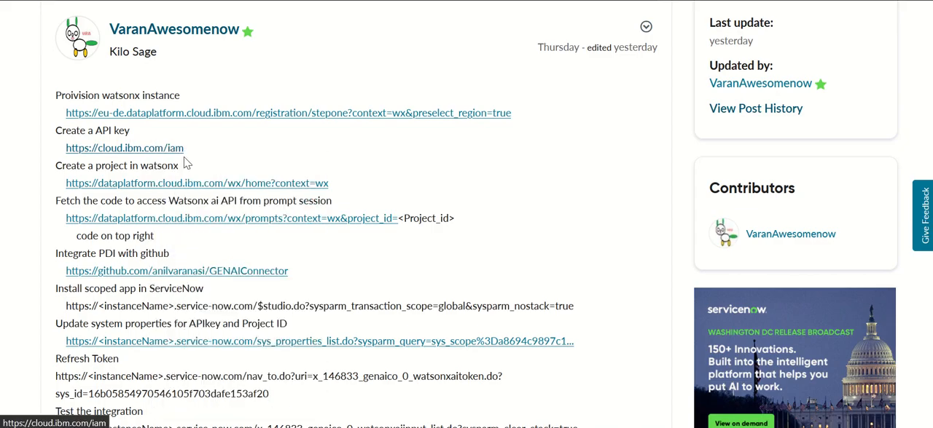
click(125, 149)
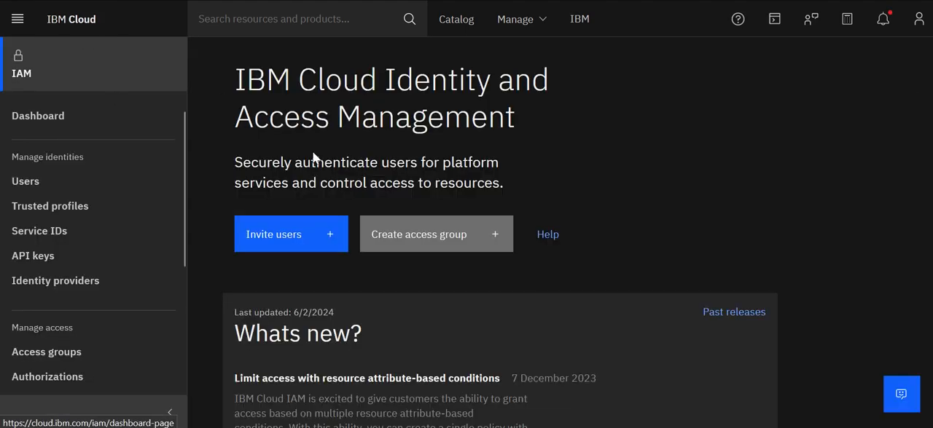
mouse_move(49, 256)
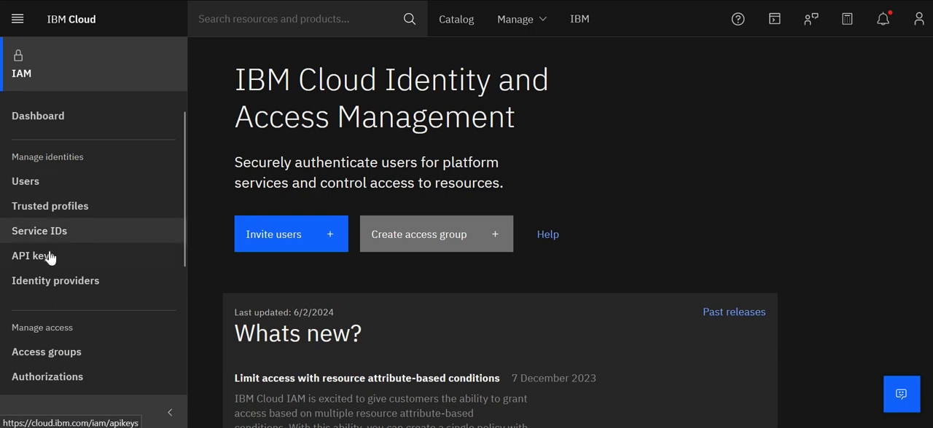
Create a new IBM Cloud API key named MyVideoKey from the API keys list.
click(32, 256)
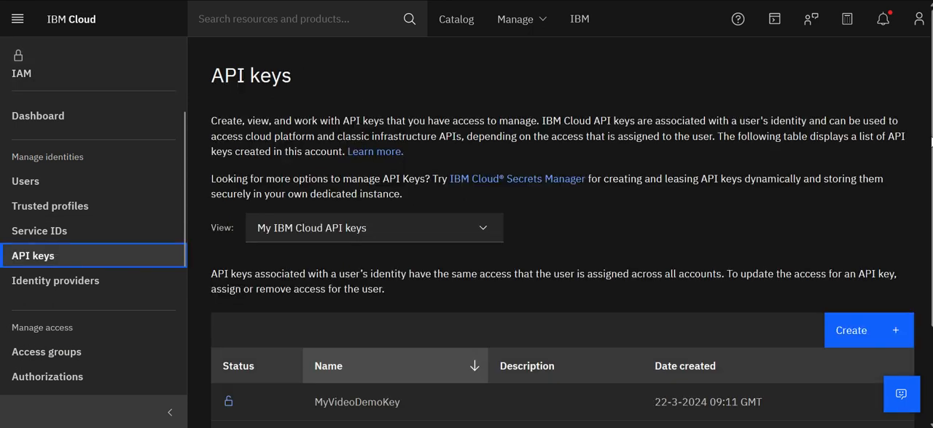
scroll(down, 3)
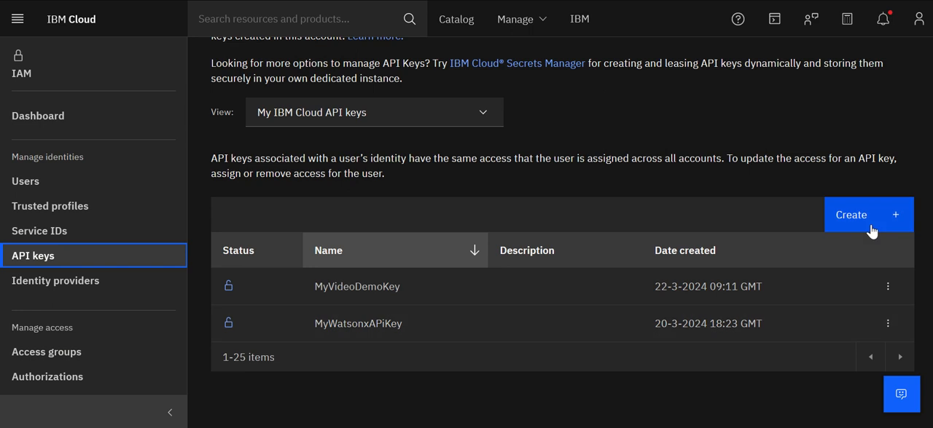
click(869, 215)
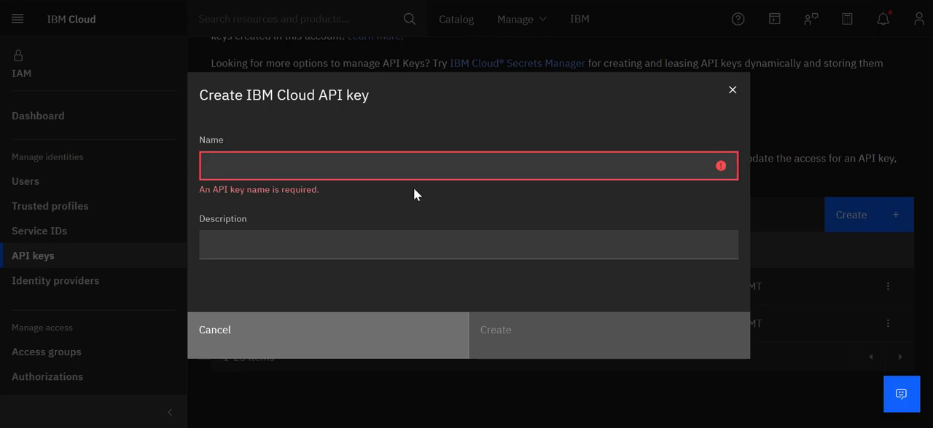
text(MyVideoKey)
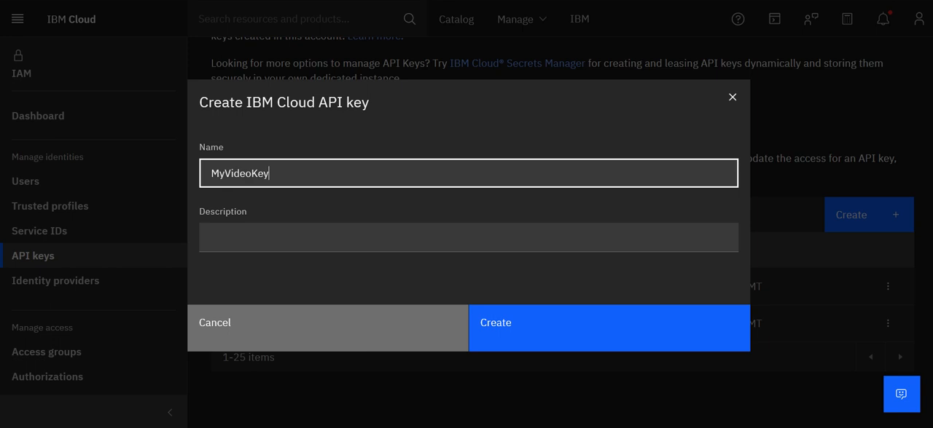
click(609, 324)
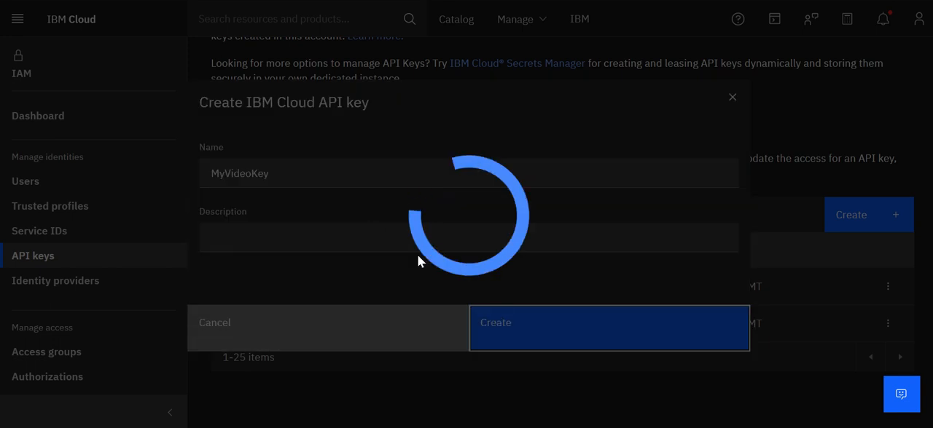
click(609, 323)
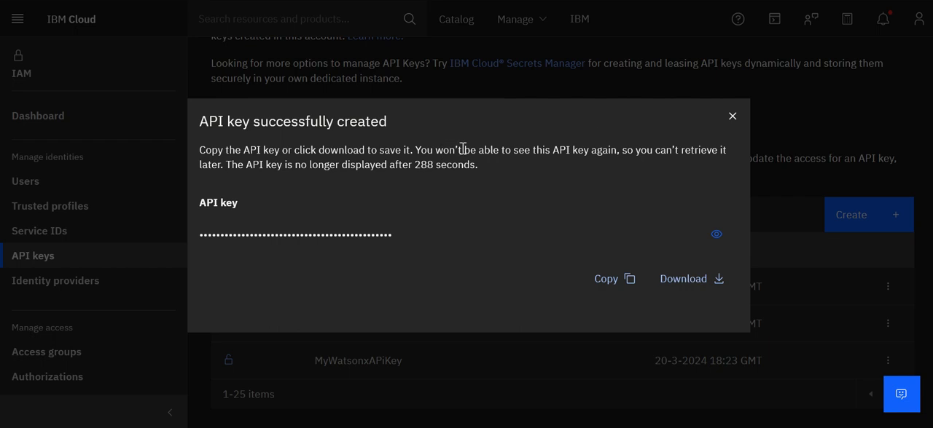
mouse_move(732, 116)
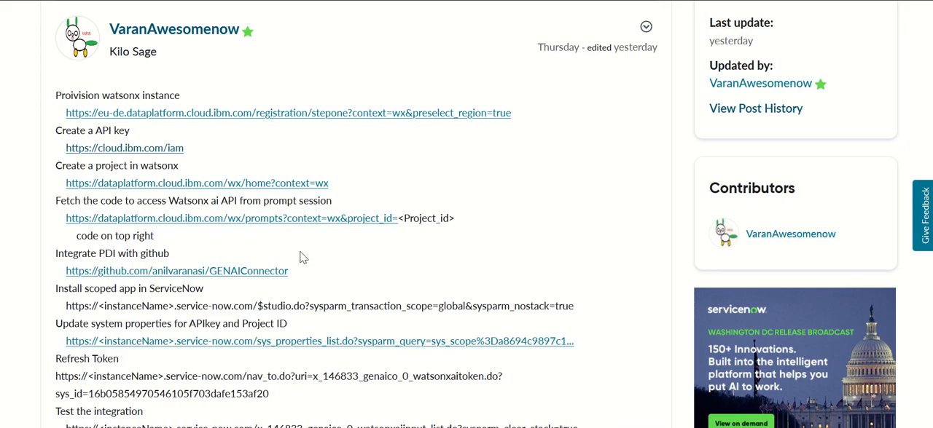
mouse_move(356, 177)
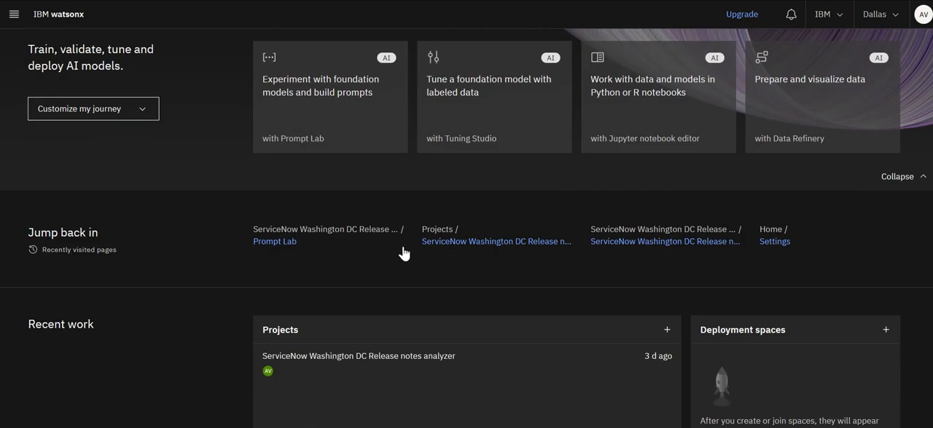
Reach Prompt Lab inside the ServiceNow Washington DC Release notes analyzer project.
click(496, 242)
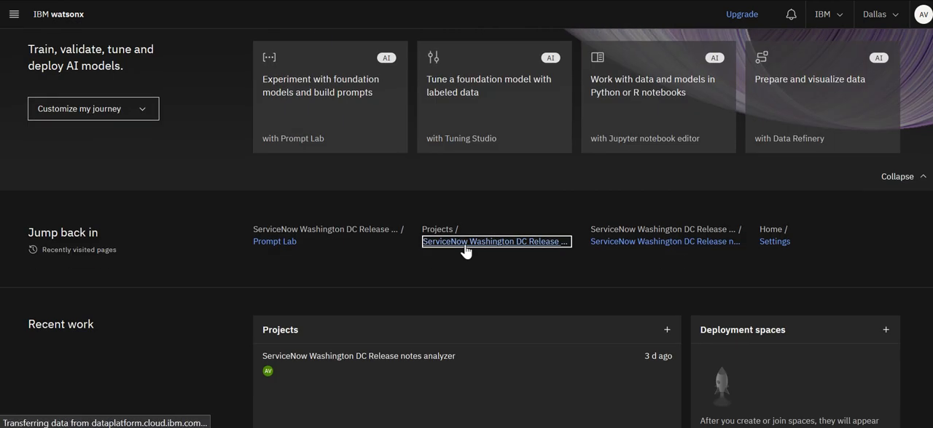
click(496, 241)
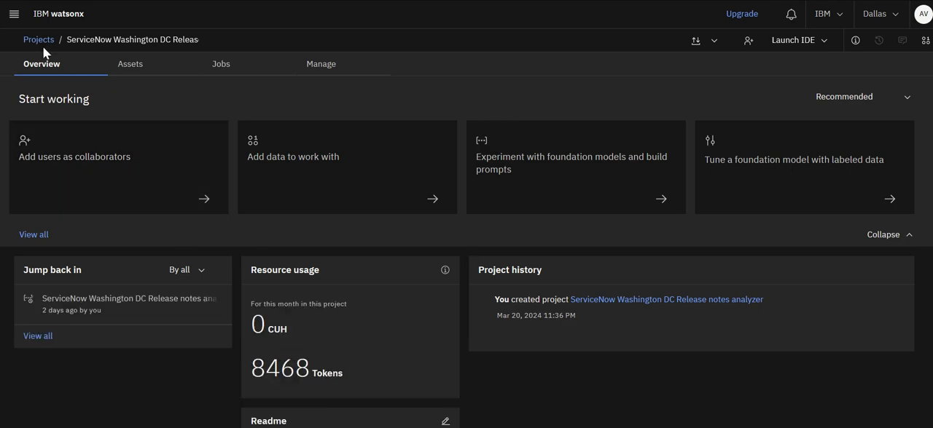
click(37, 39)
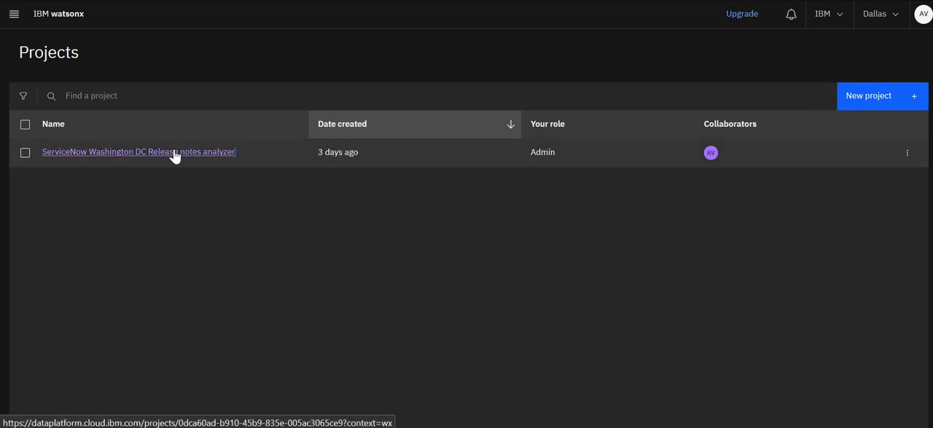
mouse_move(459, 242)
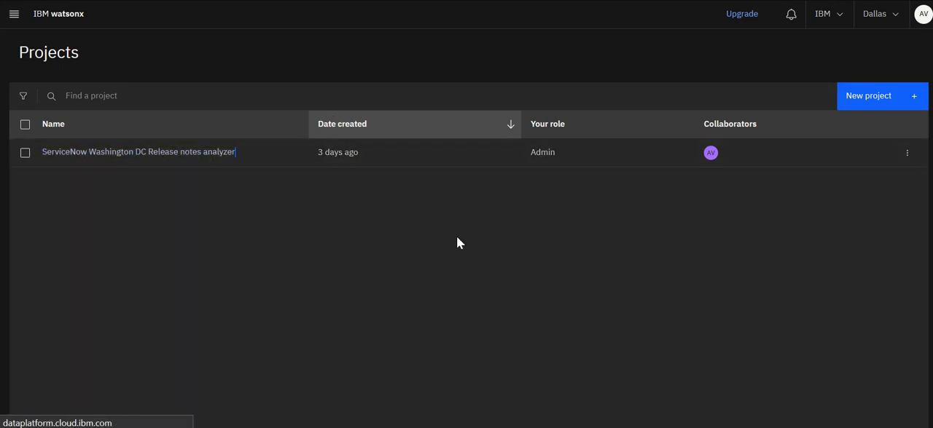
click(137, 151)
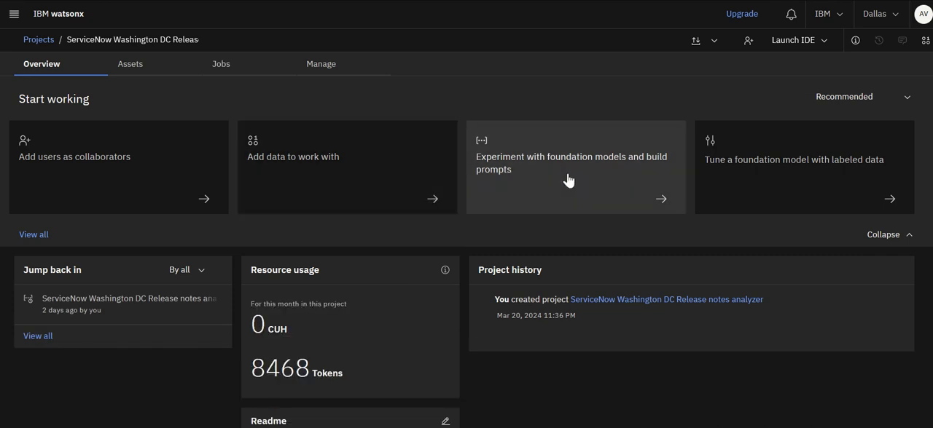
mouse_move(315, 183)
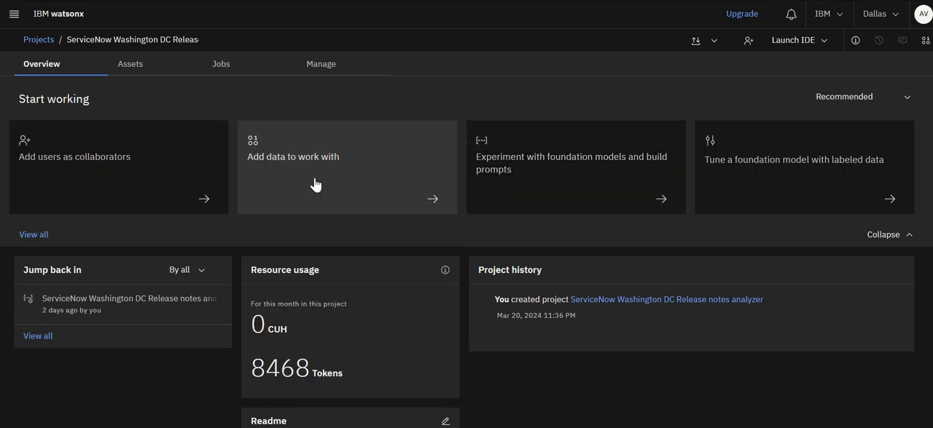
mouse_move(551, 168)
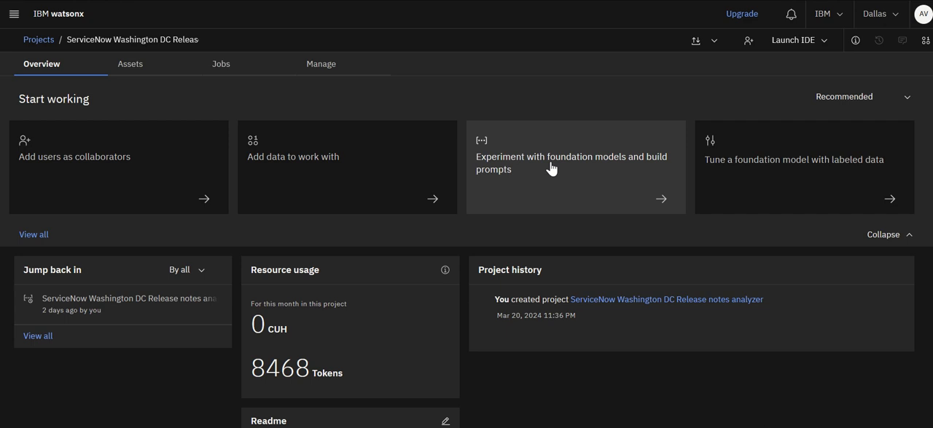
click(574, 158)
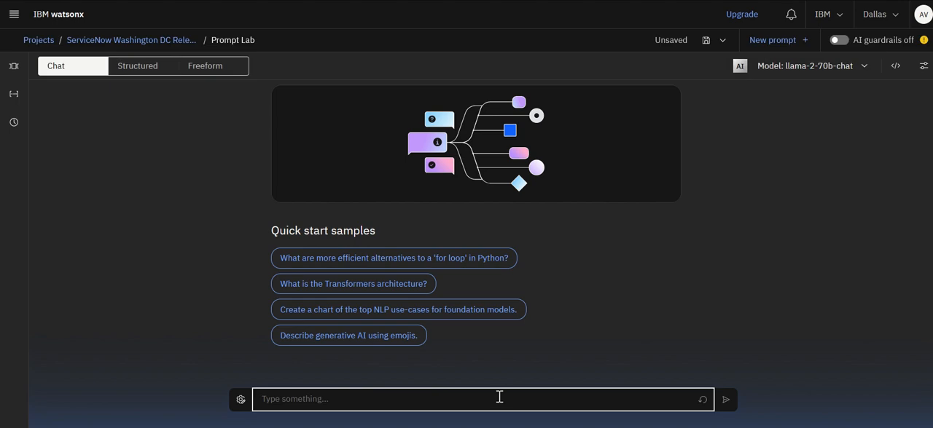
mouse_move(365, 353)
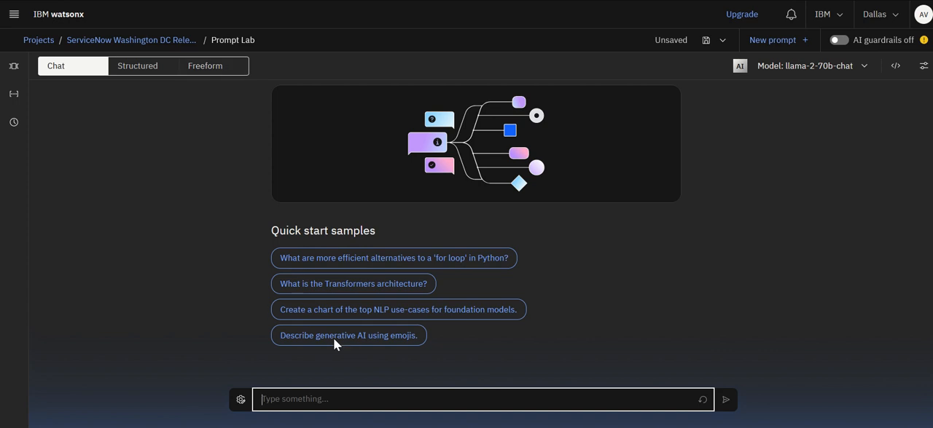
mouse_move(289, 227)
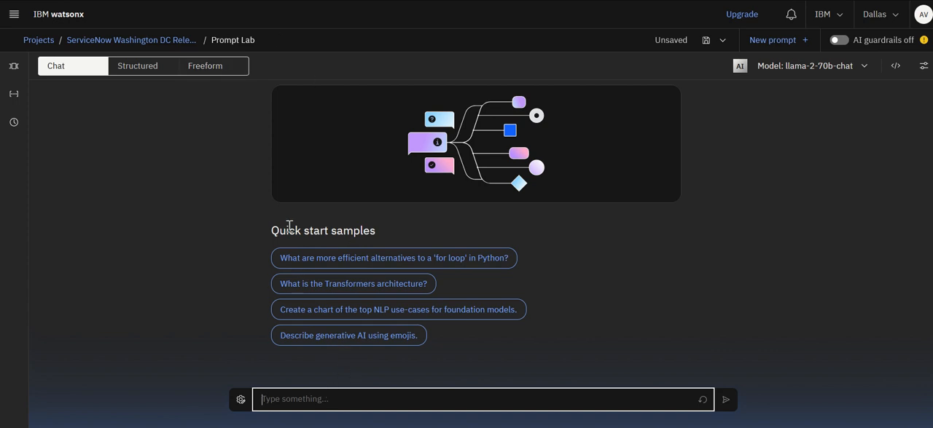
mouse_move(526, 259)
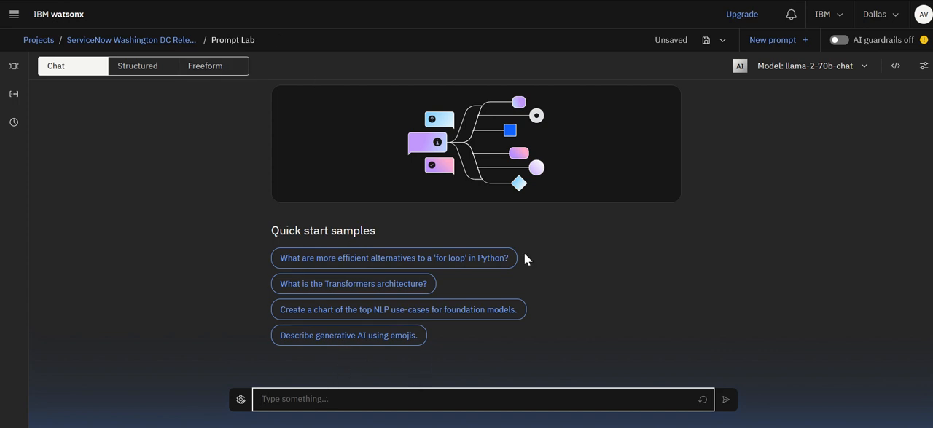
mouse_move(542, 257)
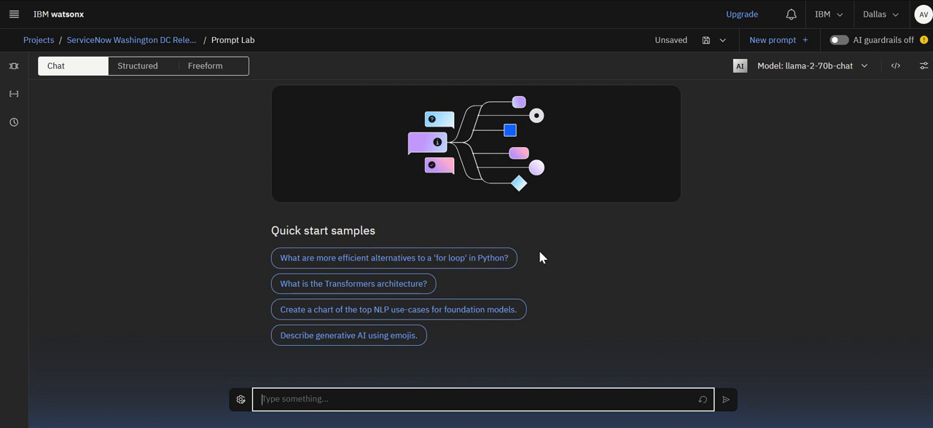
mouse_move(530, 285)
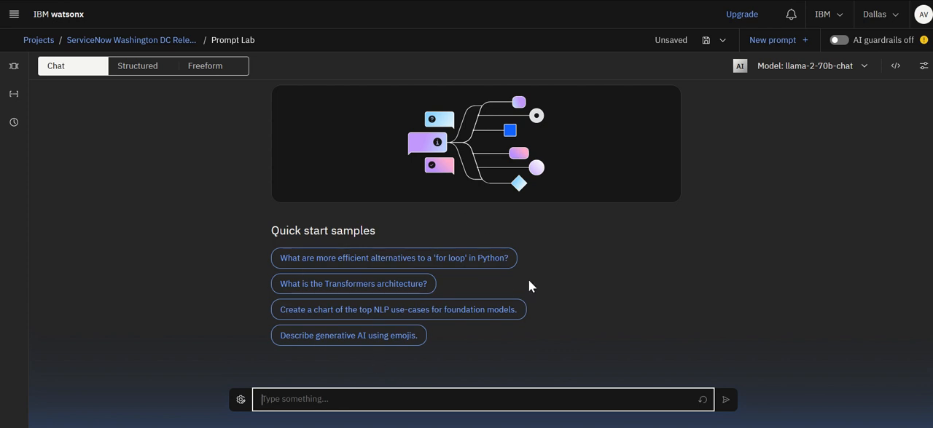
mouse_move(895, 65)
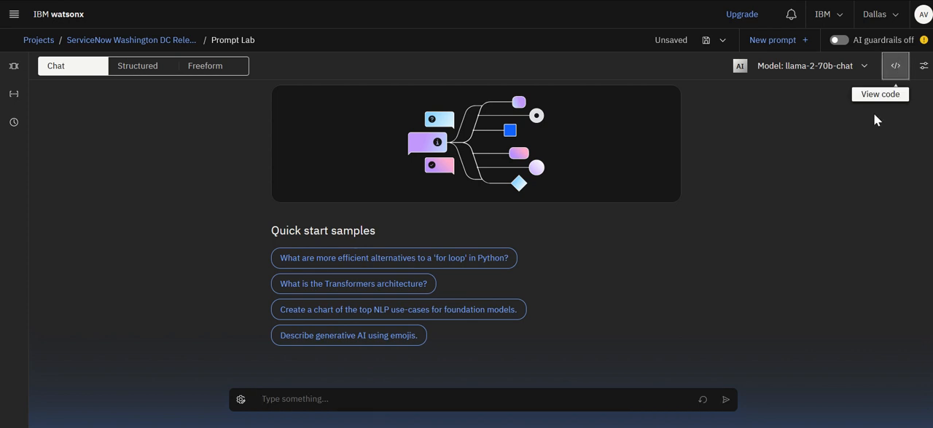
click(895, 65)
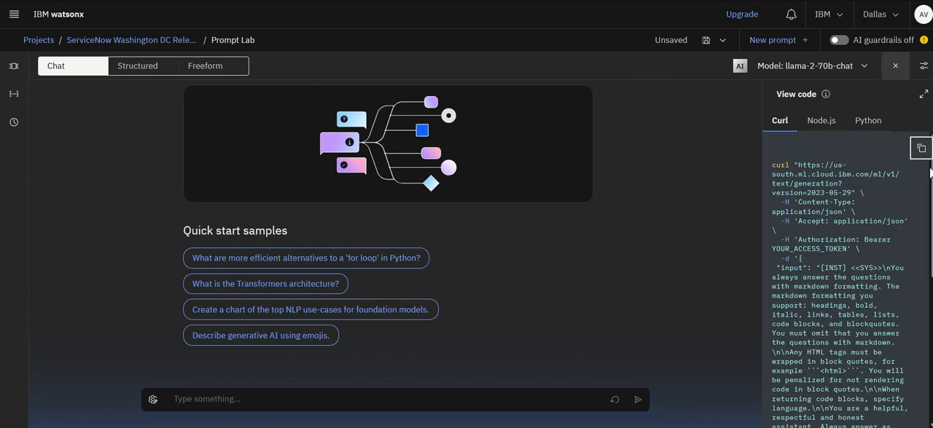
mouse_move(618, 316)
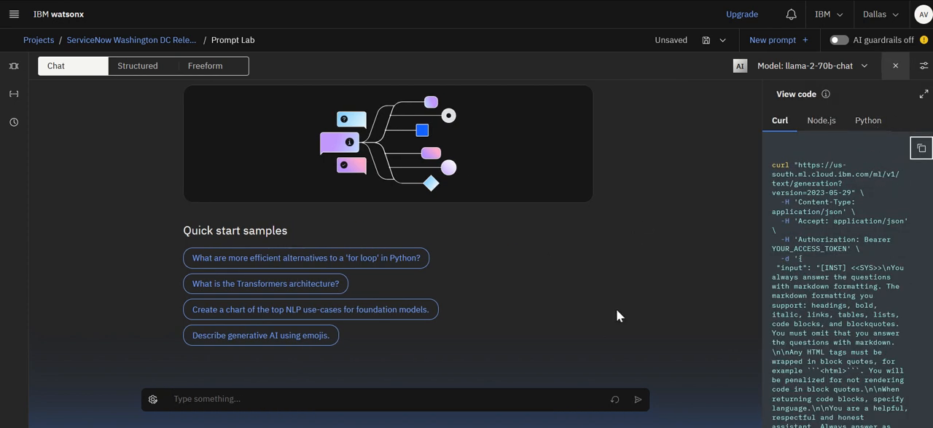
mouse_move(810, 199)
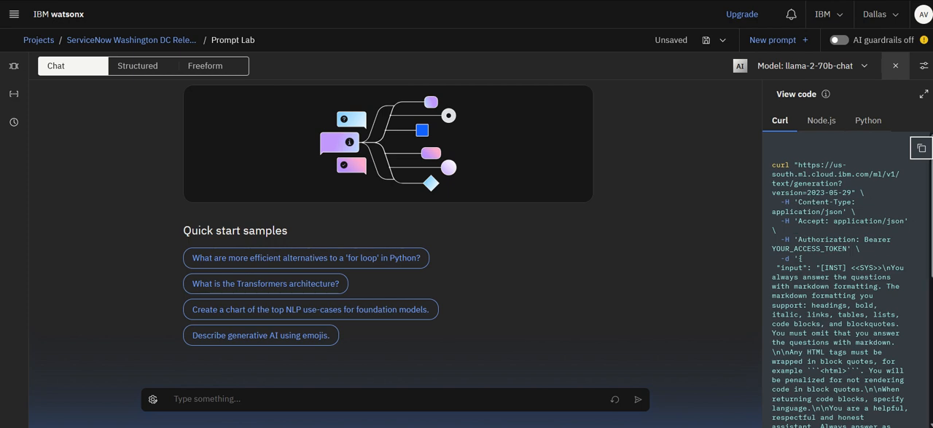
scroll(down, 3)
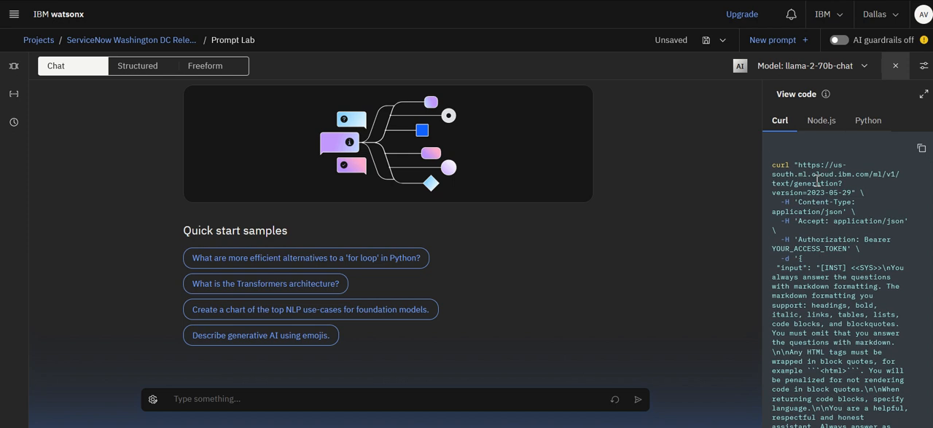
mouse_move(921, 131)
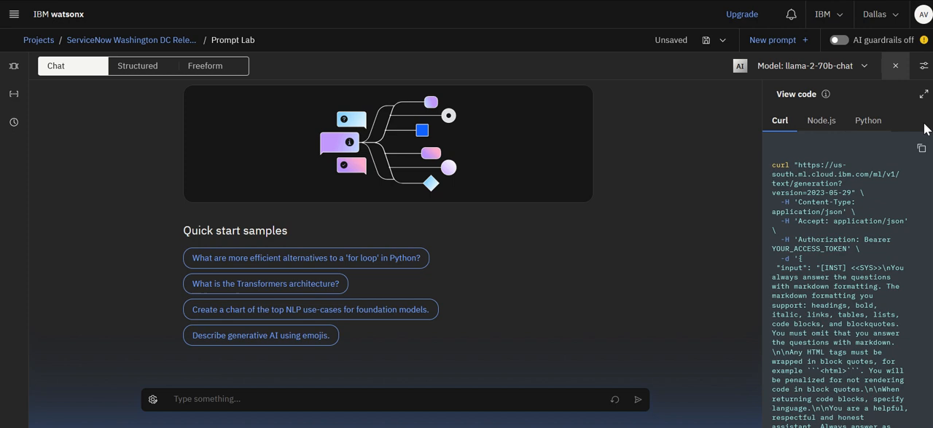
mouse_move(894, 65)
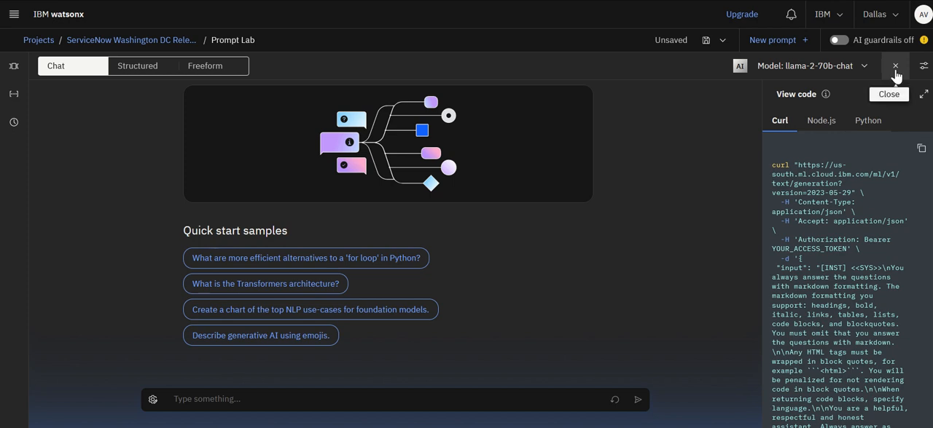
click(895, 65)
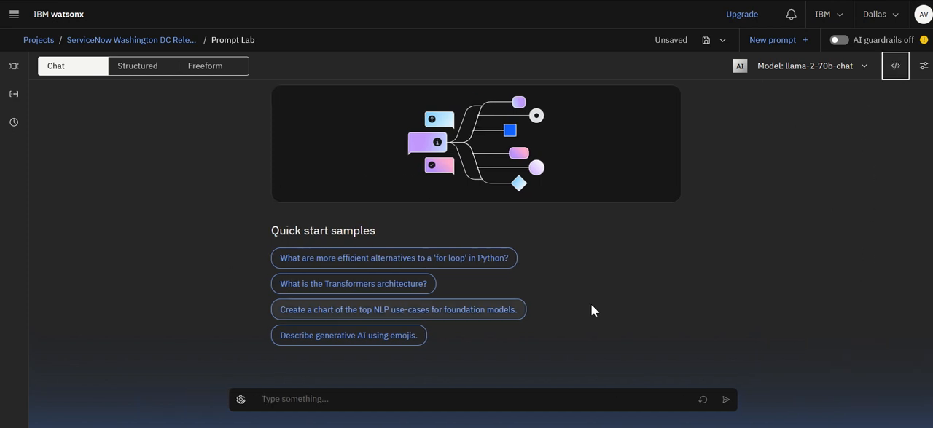
mouse_move(623, 216)
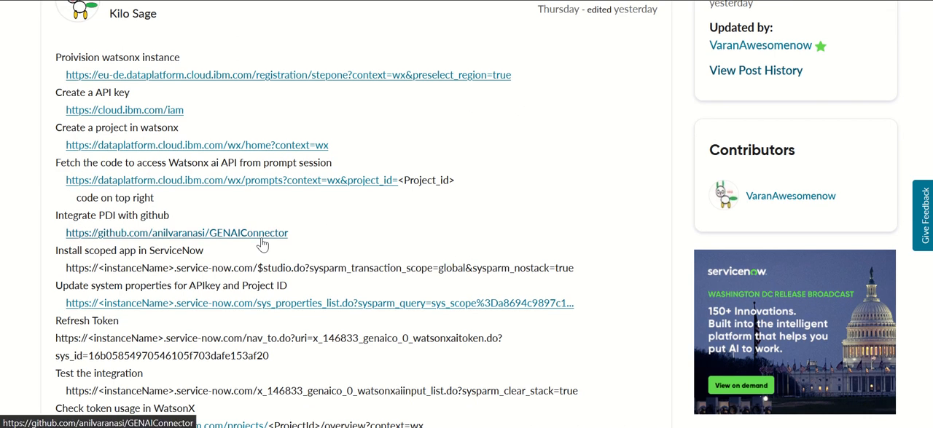
Revisit the GENAIConnector GitHub link and highlight the 'Update system properties' step.
right_click(177, 234)
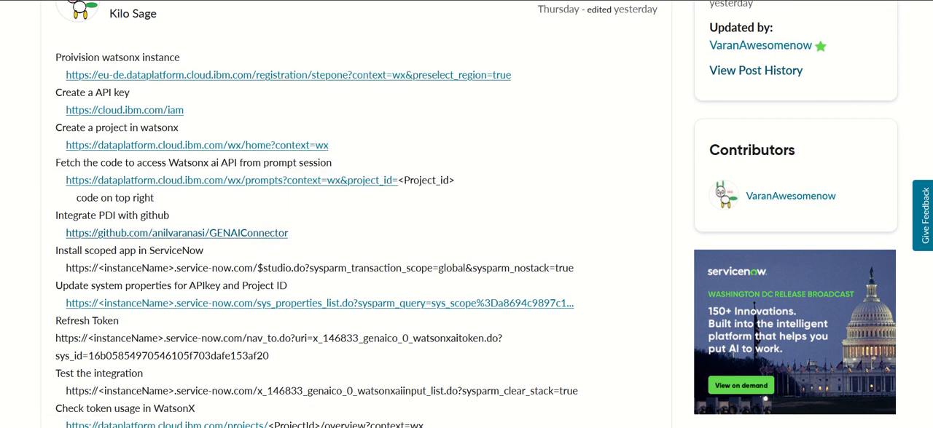
click(177, 233)
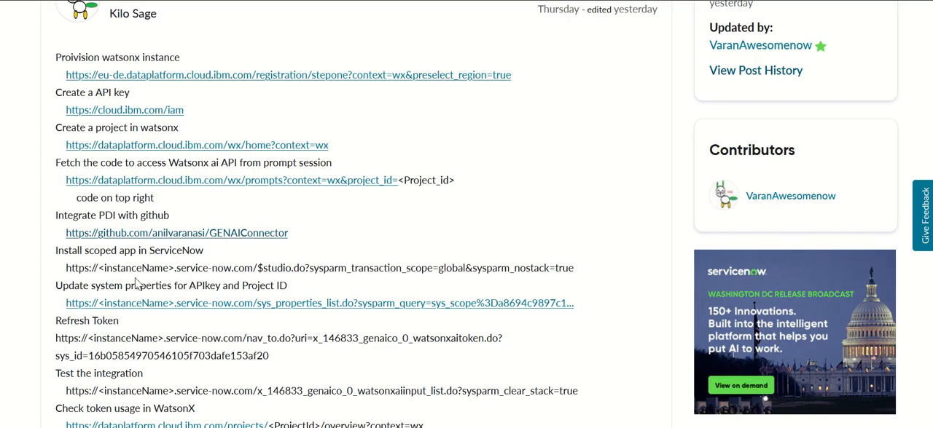
triple_click(318, 268)
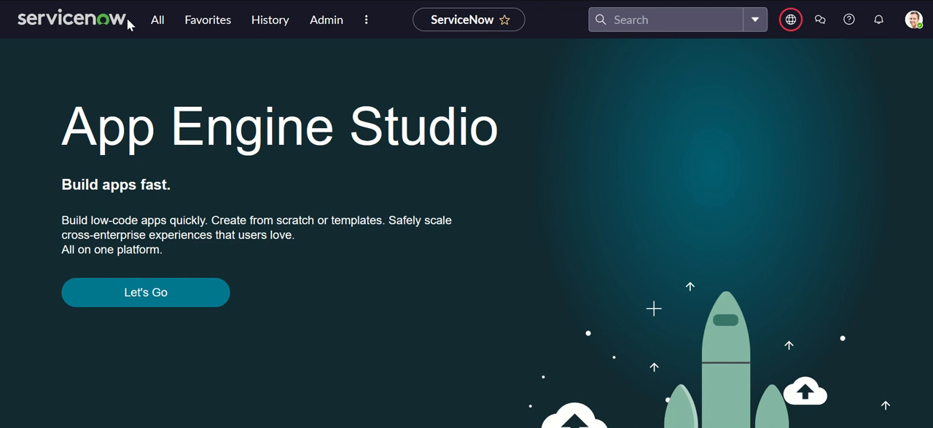
Filter the navigator for 'studio' to reach Studio's Select Application dialog.
text(s)
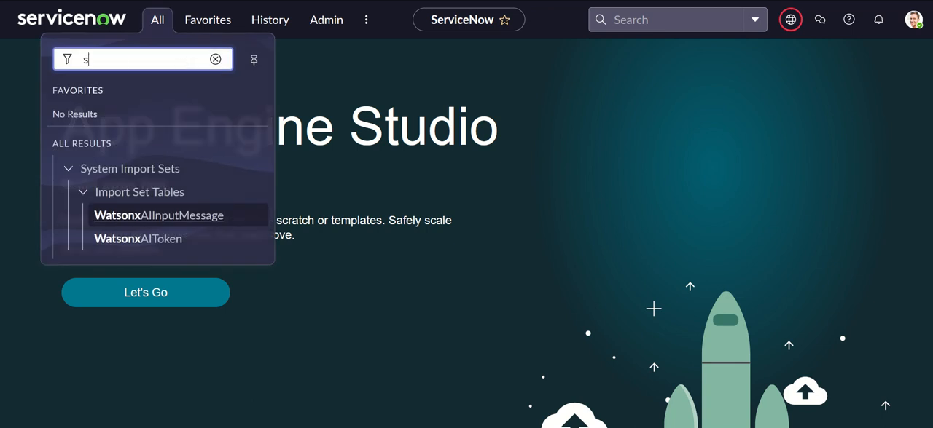
text(tui)
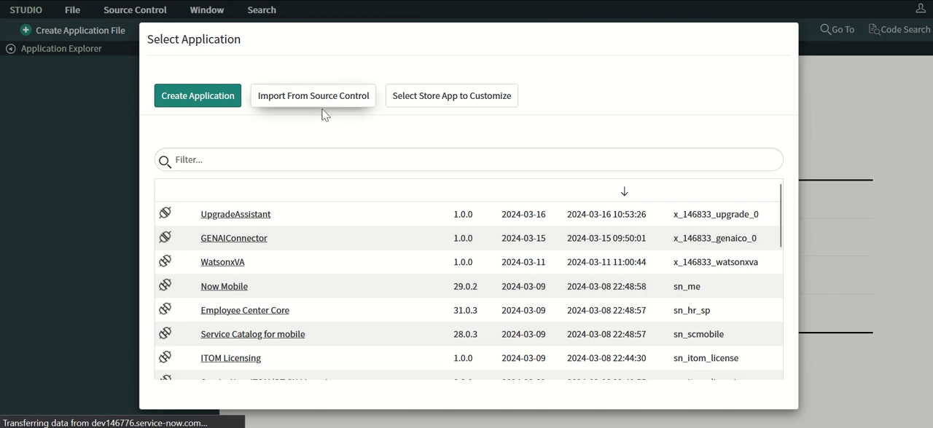
click(312, 96)
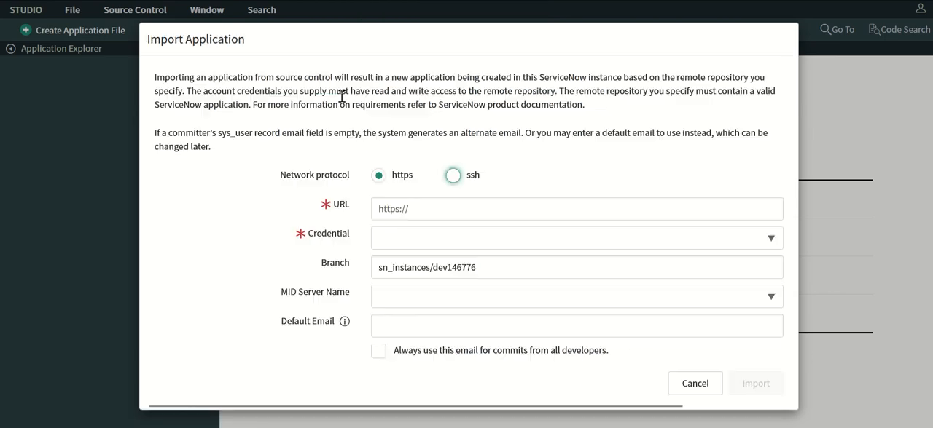
click(452, 175)
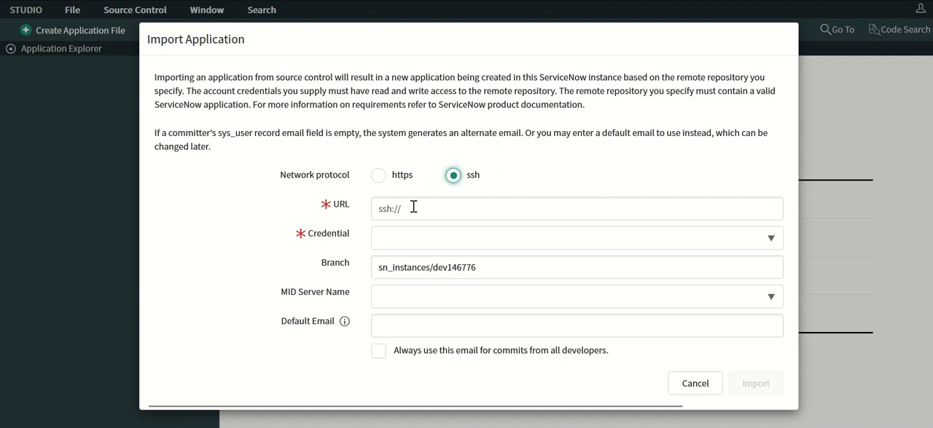
click(576, 208)
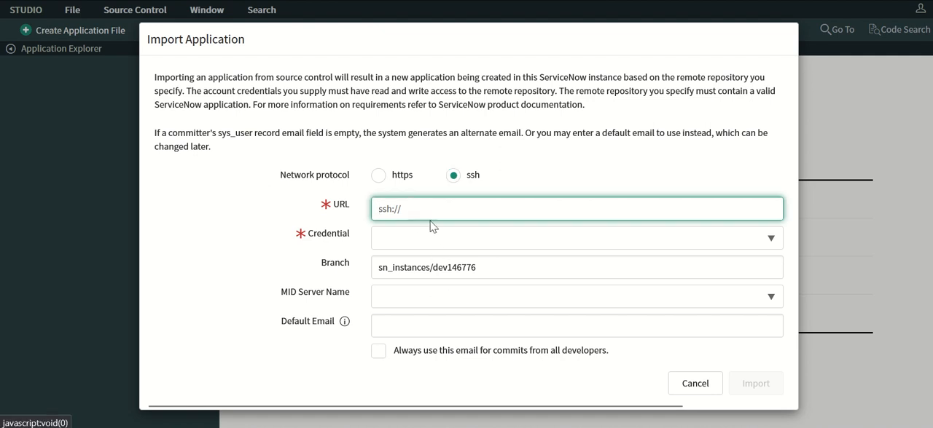
mouse_move(577, 304)
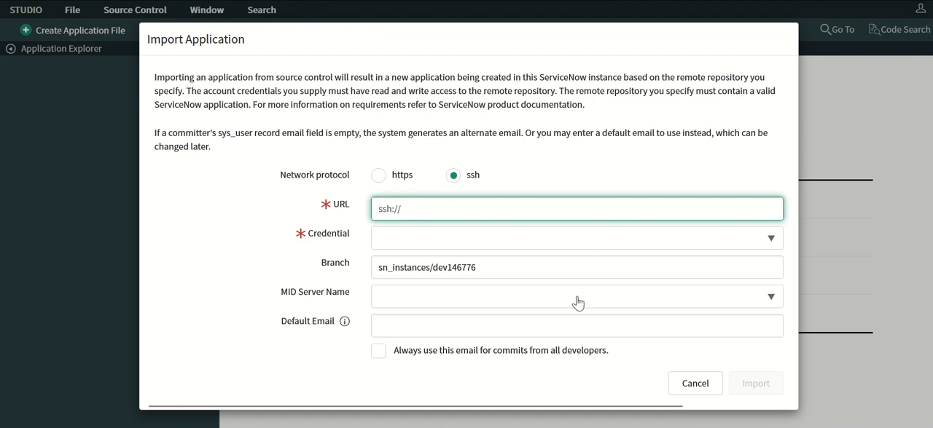
click(575, 209)
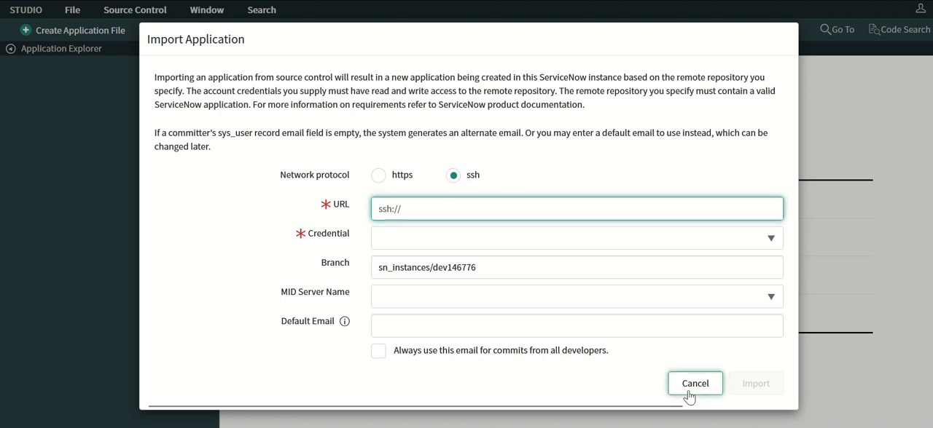
click(694, 383)
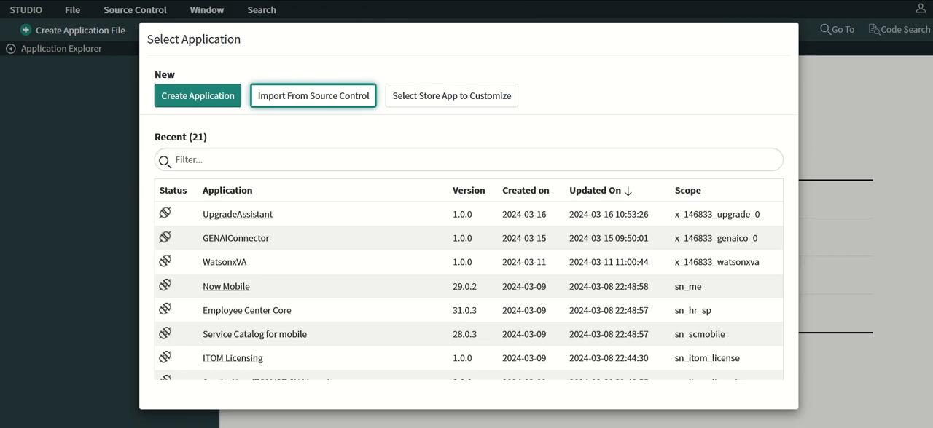
text(s)
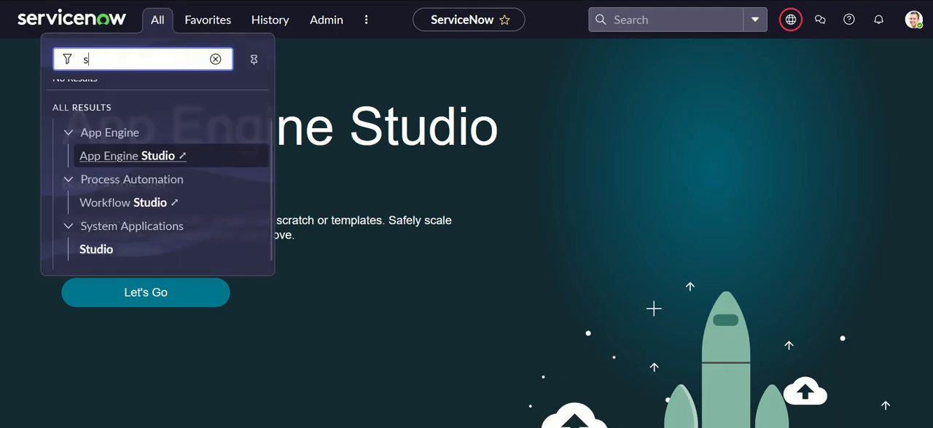
Filter the navigator for 'sys_' before switching back to IBM Cloud IAM.
text(ys_)
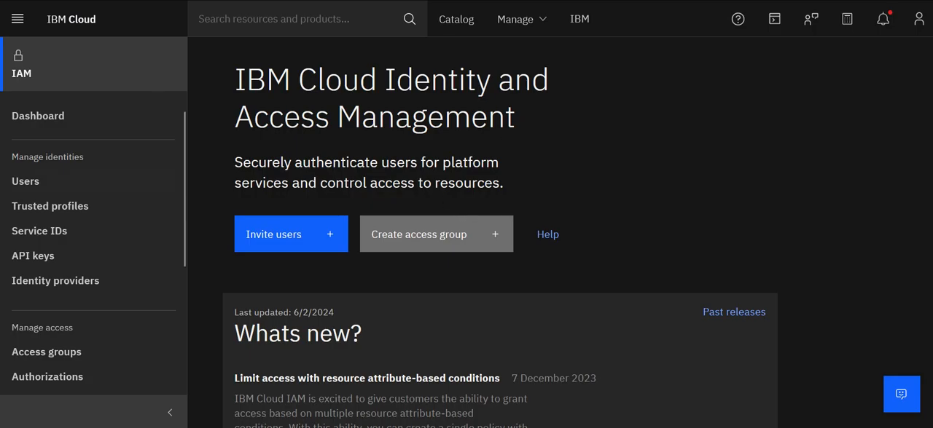
Show the API keys list with MyVideoDemoKey, MyVideoKey and MyWatsonxAPIKey.
click(32, 256)
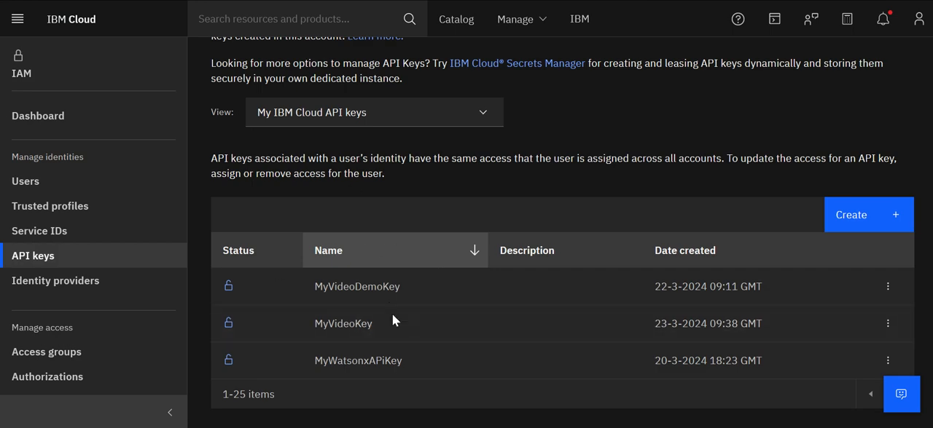
mouse_move(364, 94)
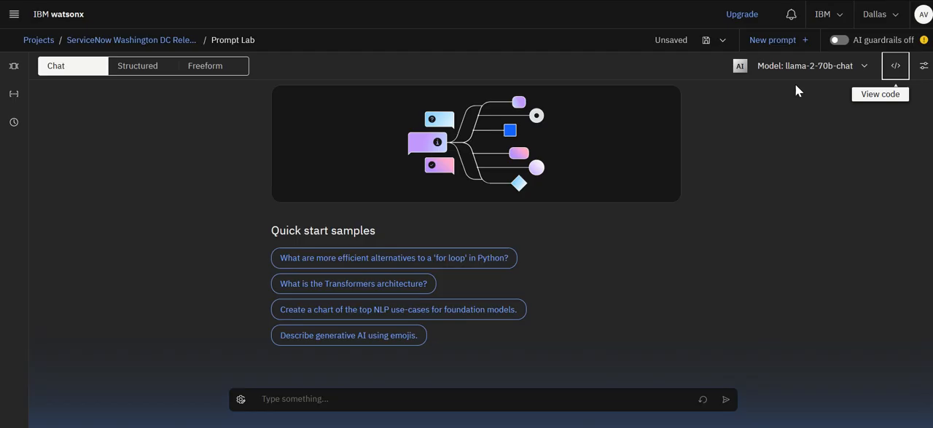
Review the Prompt Lab curl code snippet and the Community setup post.
click(895, 66)
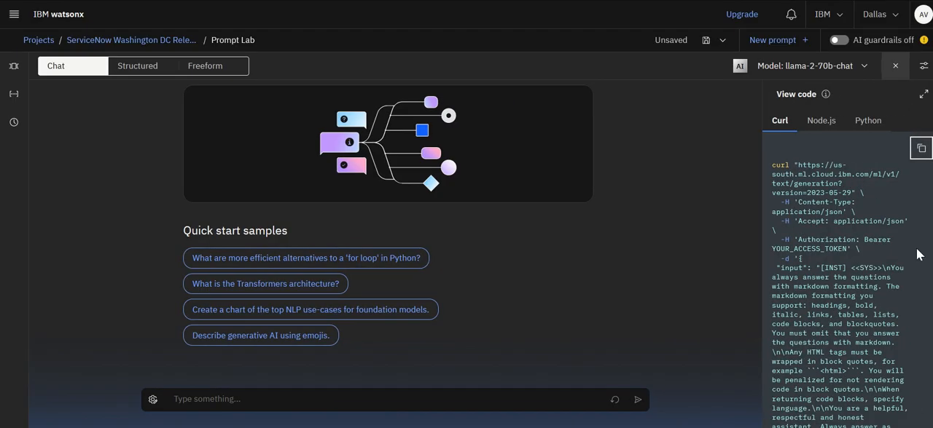
scroll(down, 3)
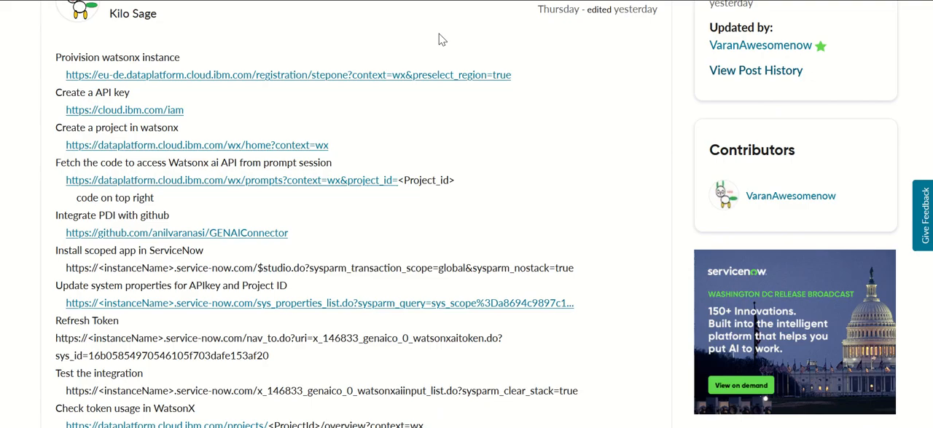
scroll(down, 3)
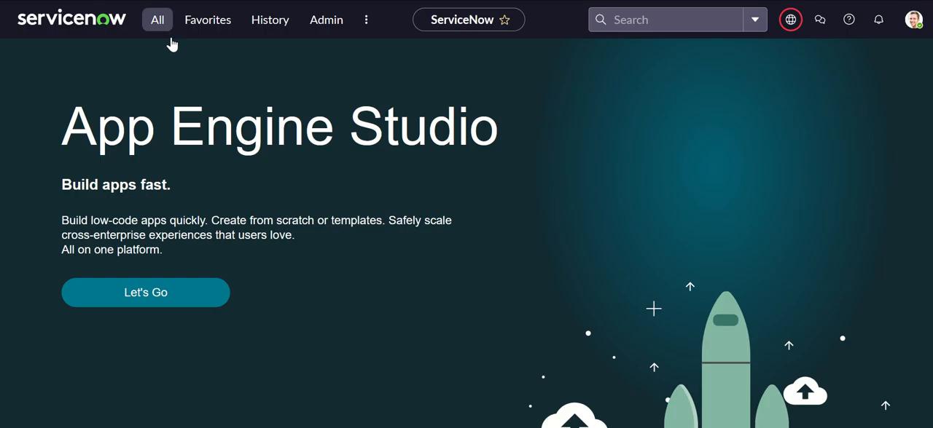
Find the WatsonxAIToken record via the 'watso' filter and check RefreshToken.
text(watson)
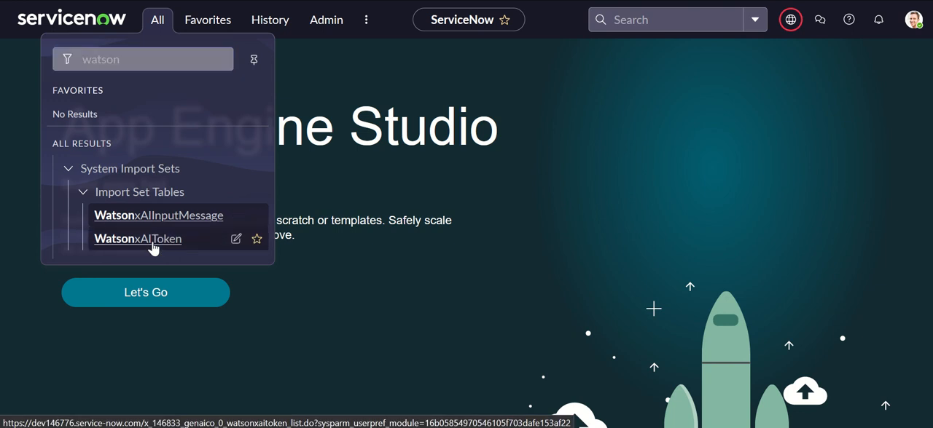
click(137, 239)
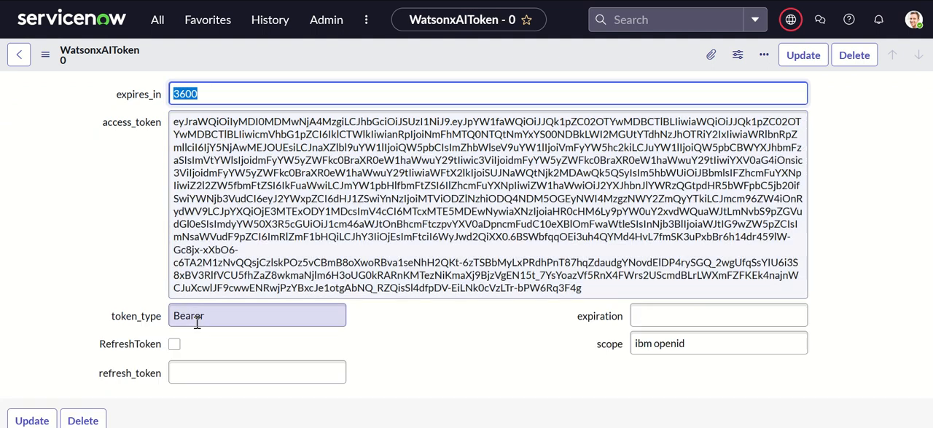
click(175, 344)
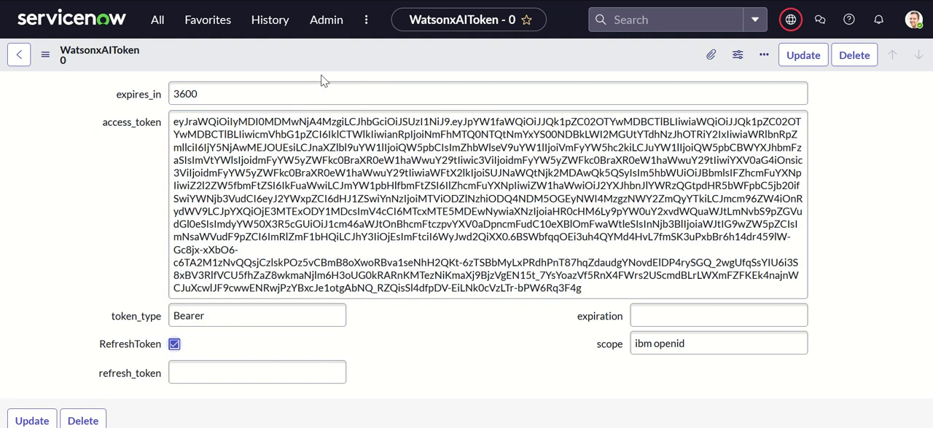
mouse_move(393, 59)
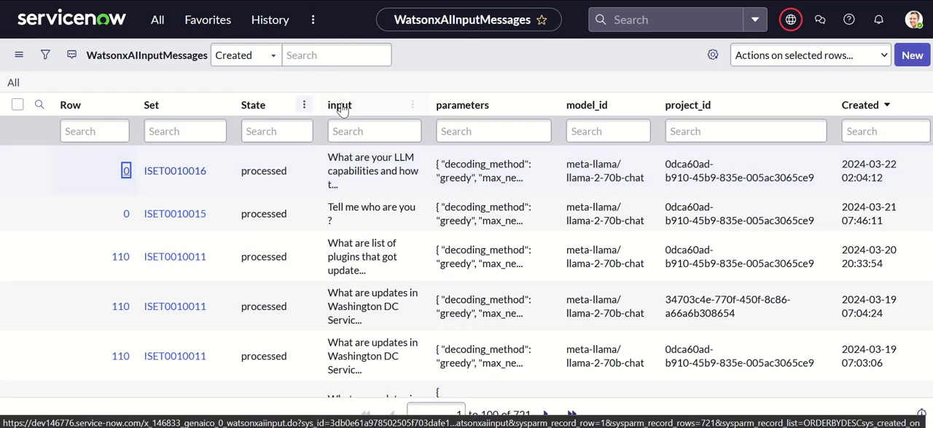
Read the llama-2-70b-chat ResponseText in the LLM capabilities input message record.
click(125, 171)
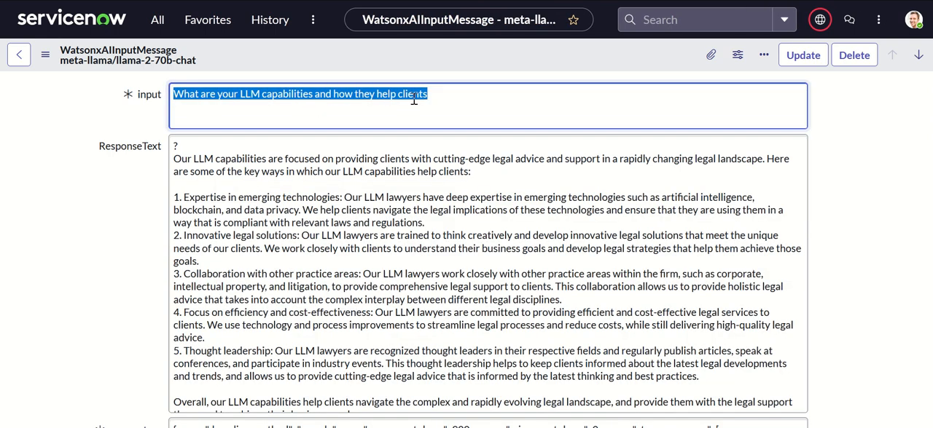
mouse_move(206, 109)
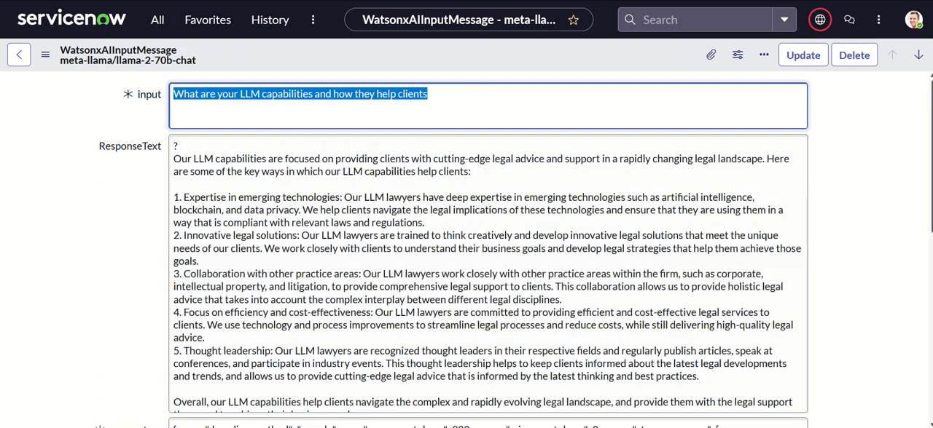
scroll(down, 3)
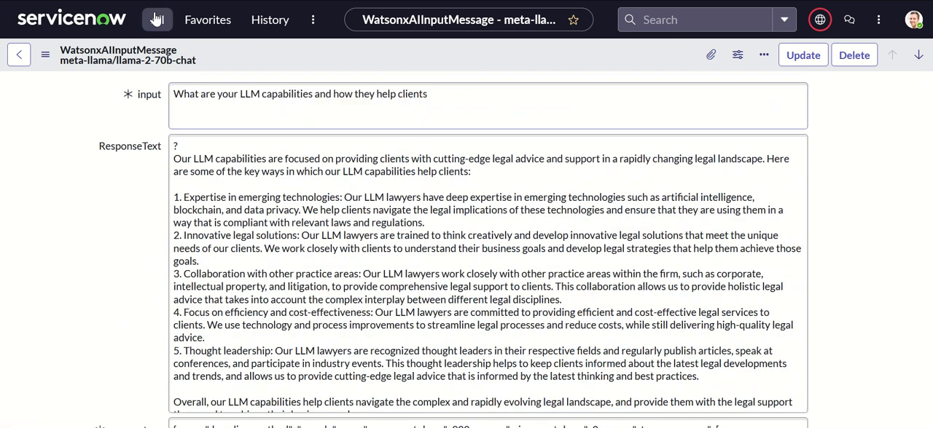
Create a WatsonxAIInputMessage record with the question 'Explain why sky is blue' and save it.
click(158, 21)
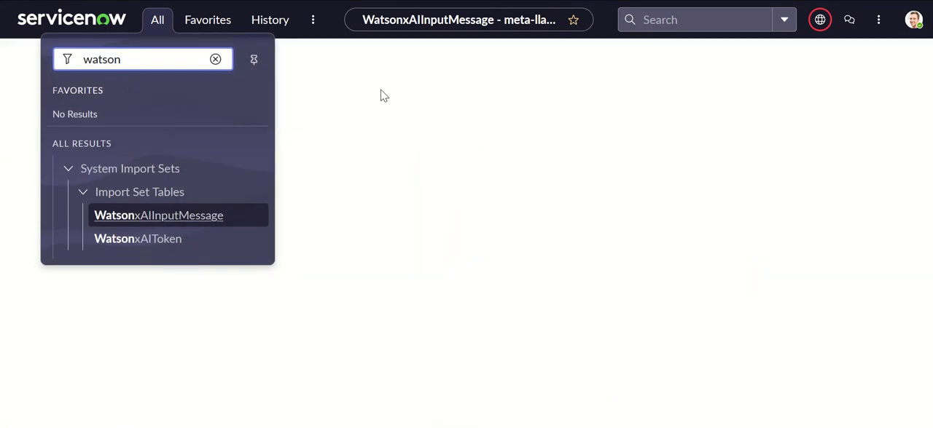
click(157, 214)
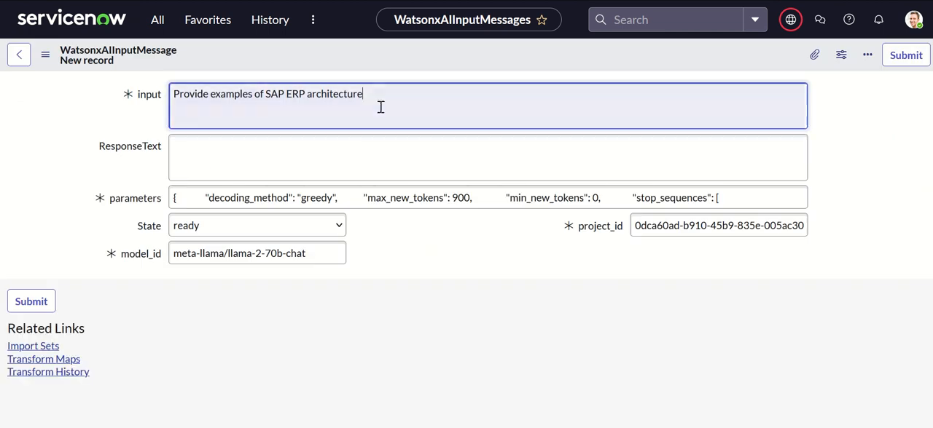
text(Describe why)
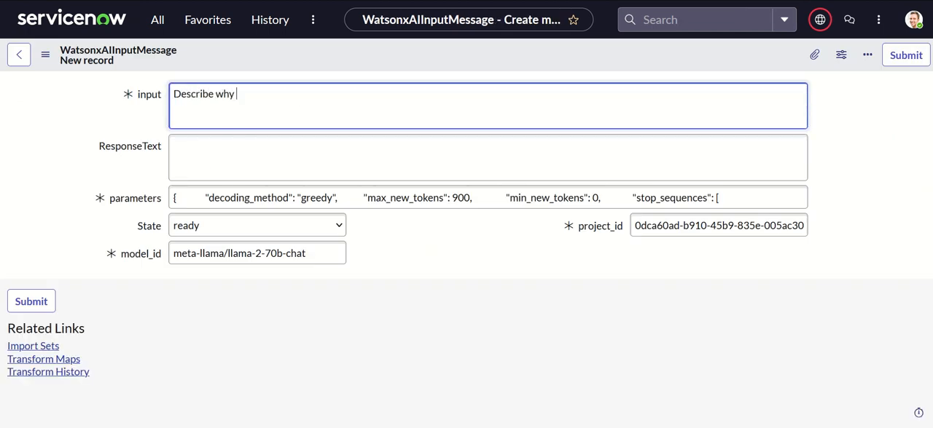
text(sky is blue)
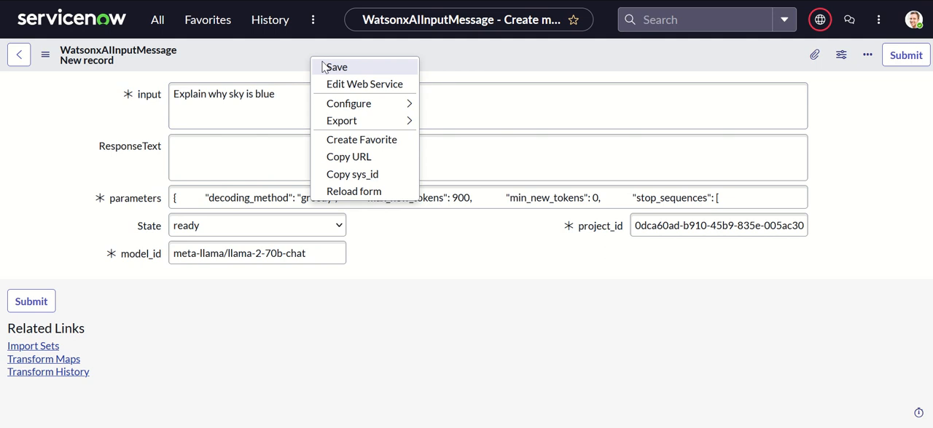
click(336, 67)
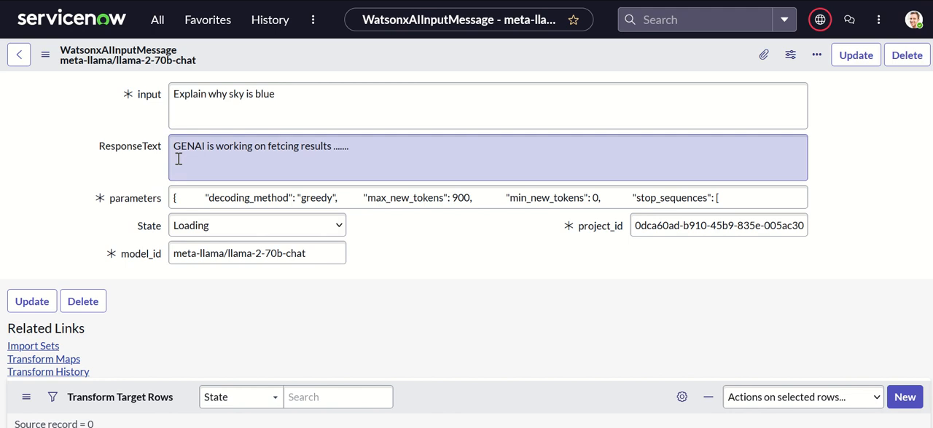
Reopen the sky-is-blue message record and view its generated Rayleigh scattering ResponseText.
triple_click(223, 93)
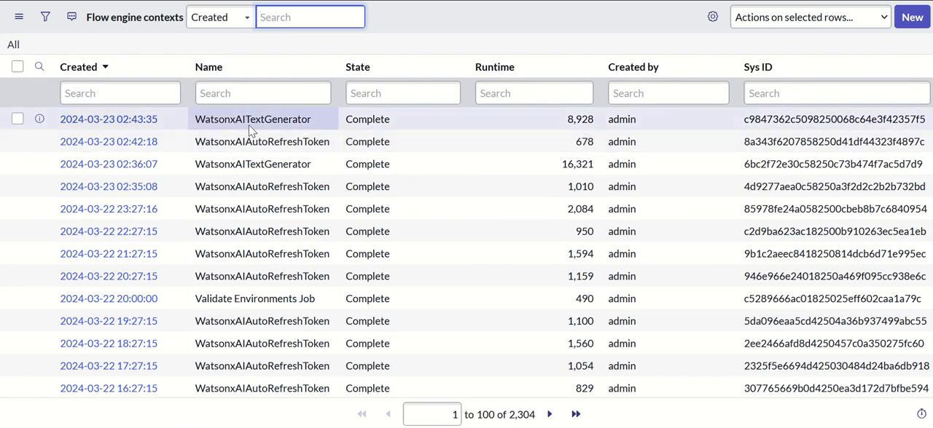
mouse_move(334, 120)
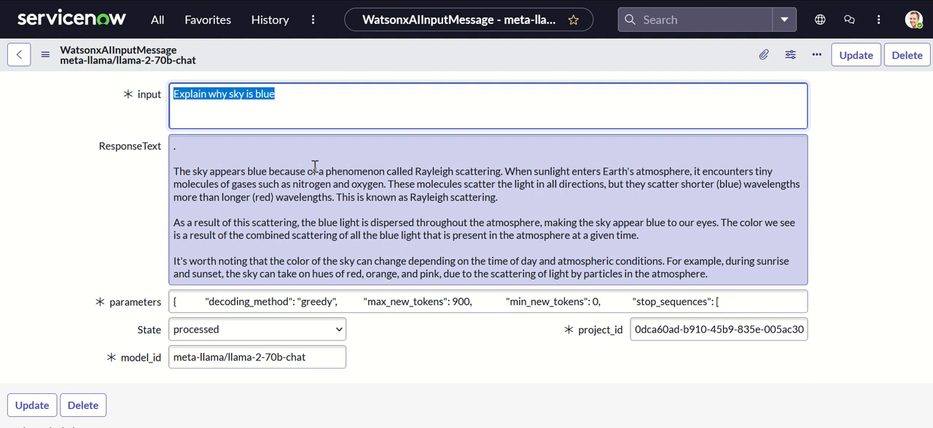
click(313, 166)
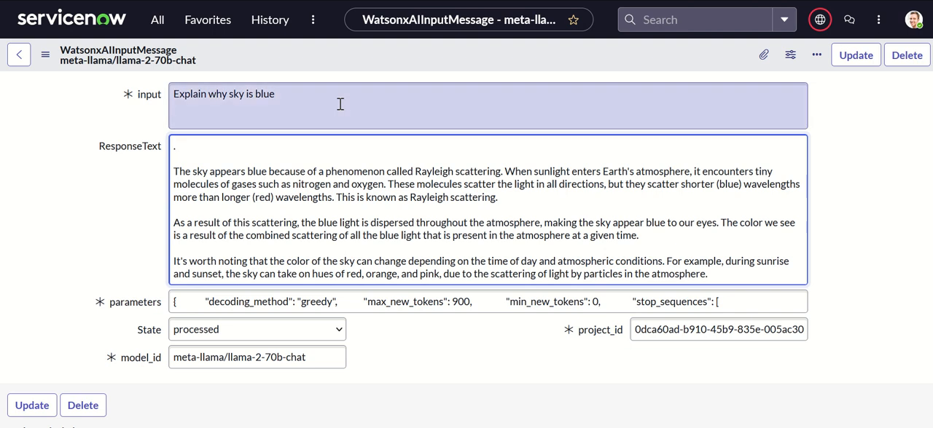
Return to the release notes analyzer project overview and find Resource usage: 8690 tokens this month.
click(218, 153)
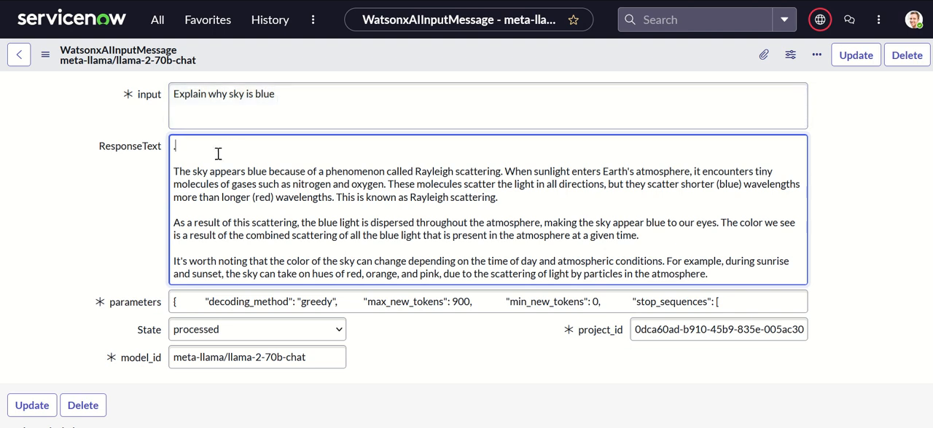
mouse_move(397, 198)
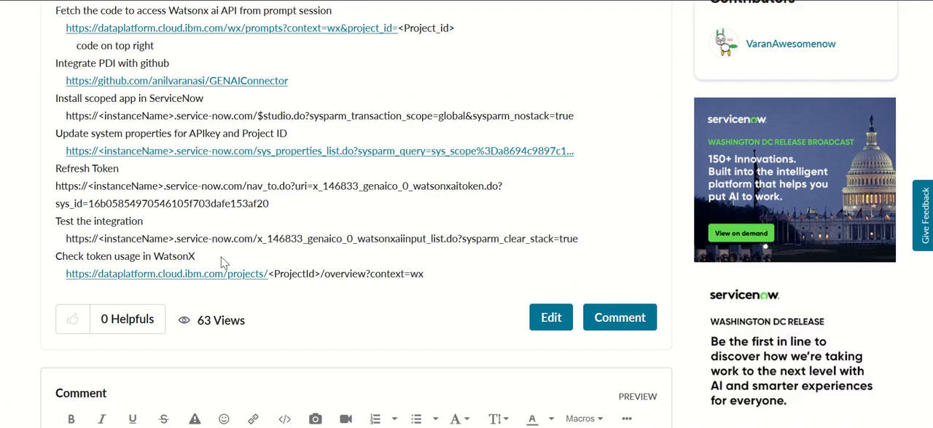
mouse_move(534, 152)
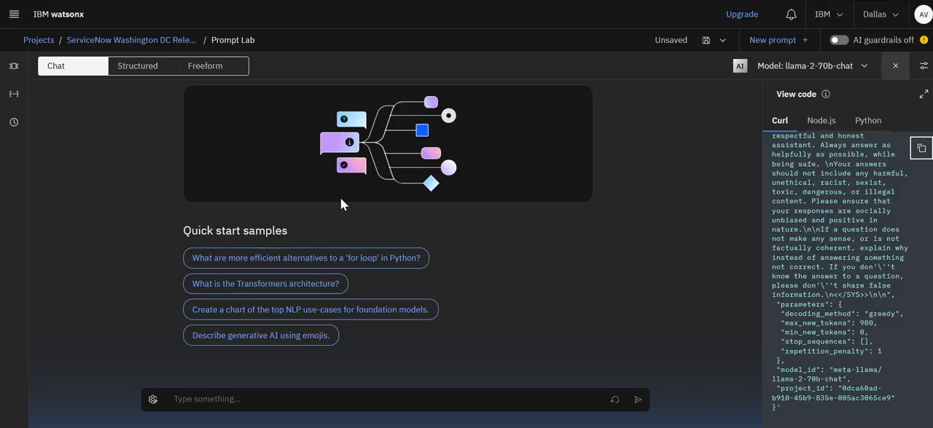
mouse_move(132, 41)
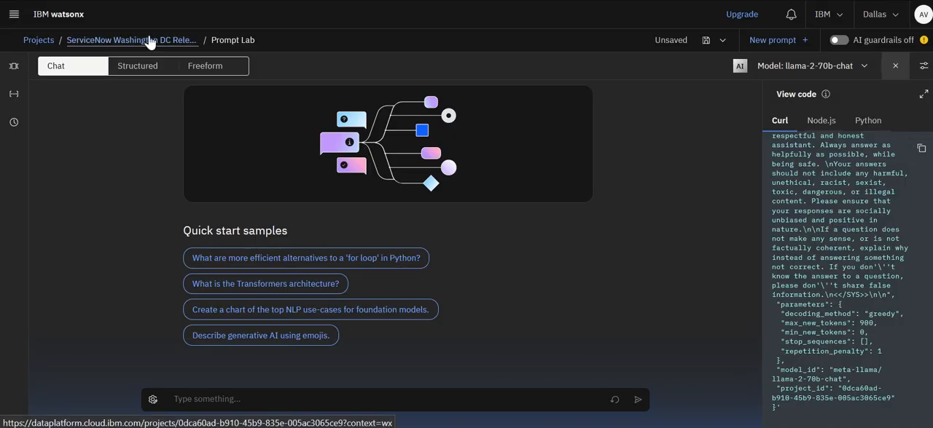
click(131, 41)
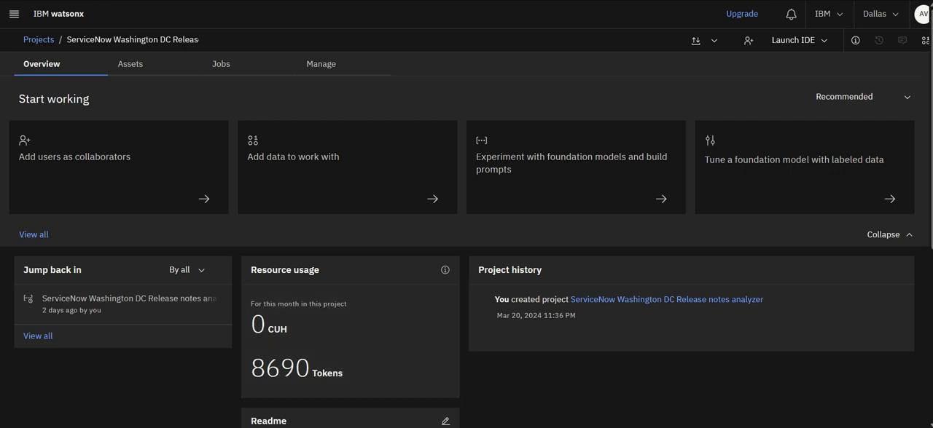
scroll(down, 3)
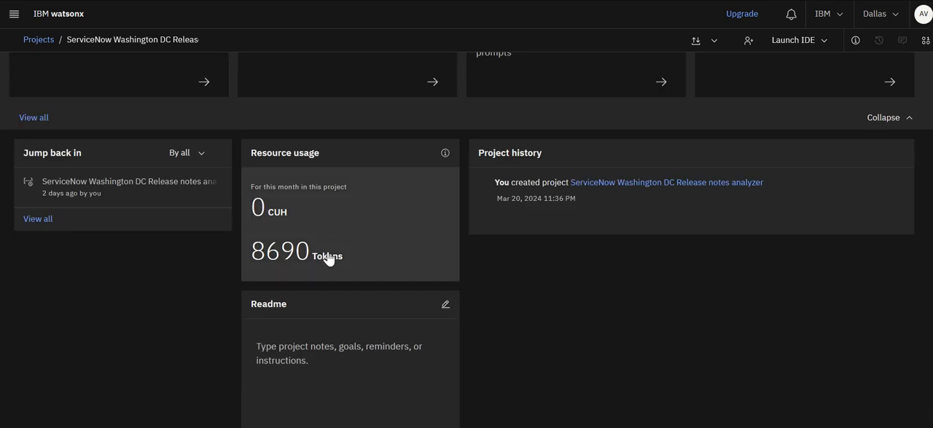
mouse_move(368, 266)
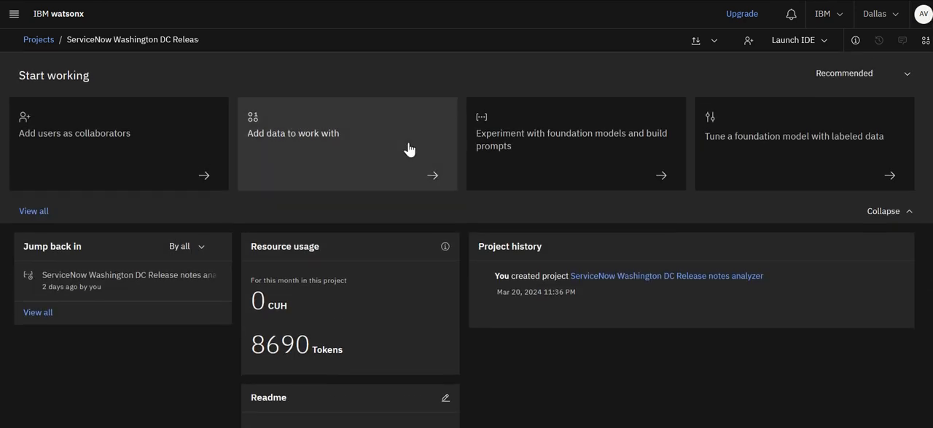
mouse_move(388, 230)
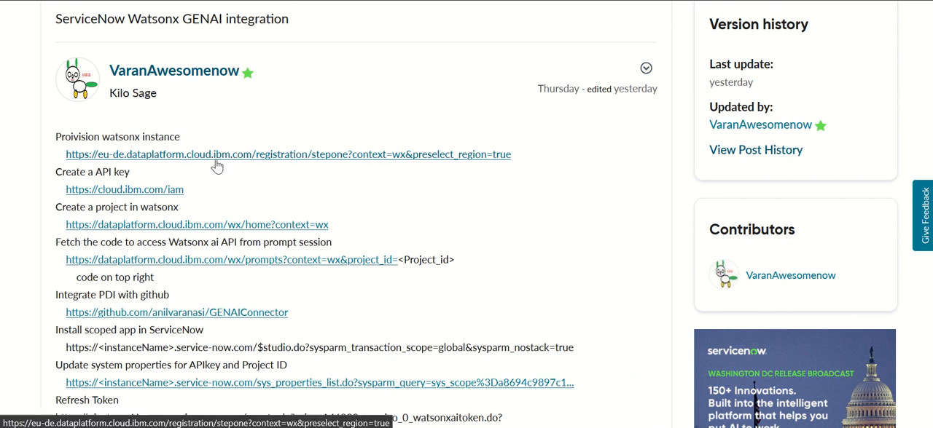
mouse_move(245, 187)
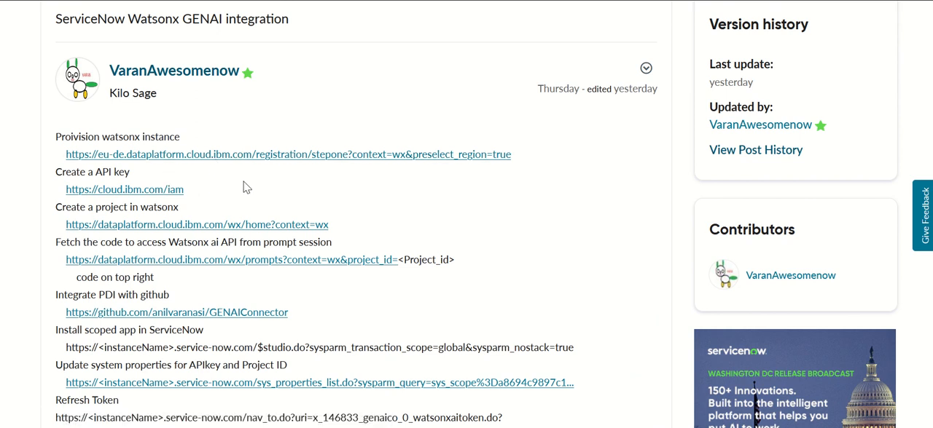
mouse_move(372, 244)
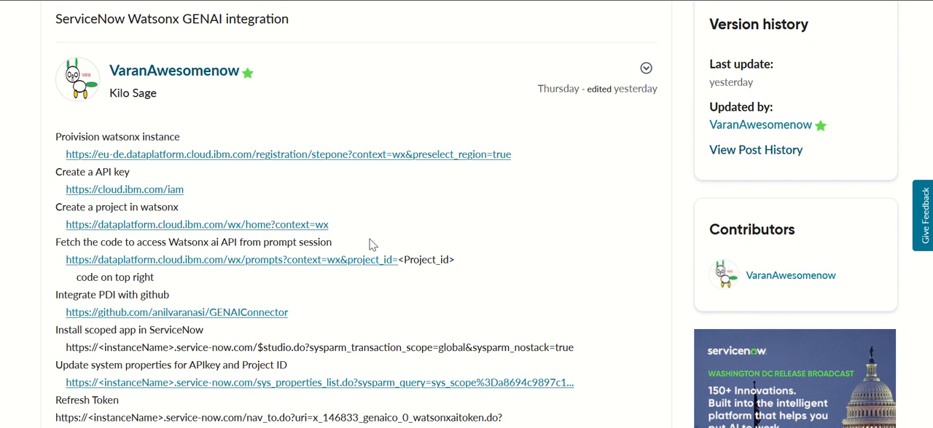
mouse_move(351, 240)
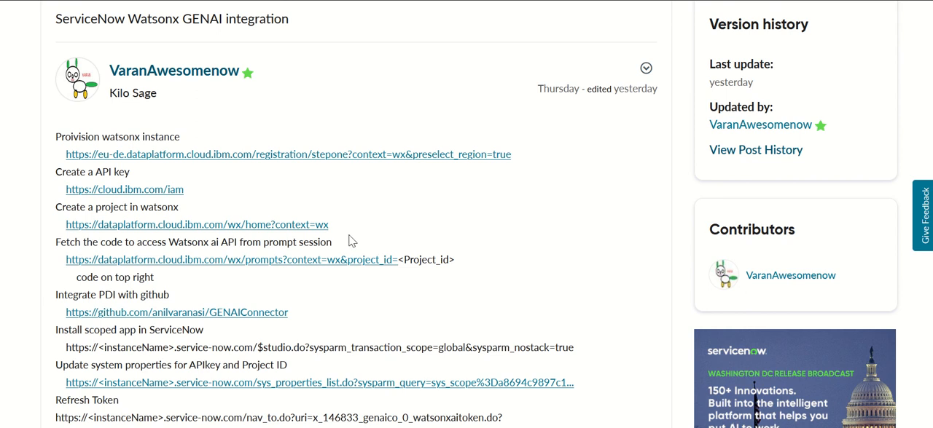
mouse_move(306, 292)
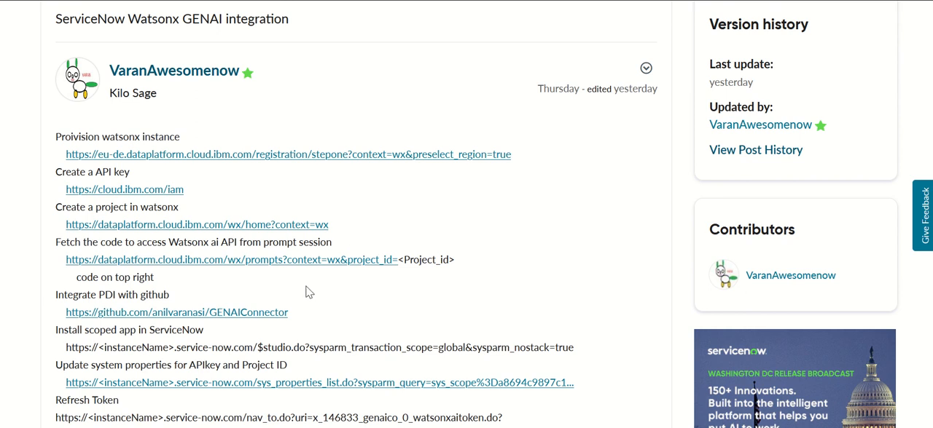
mouse_move(195, 303)
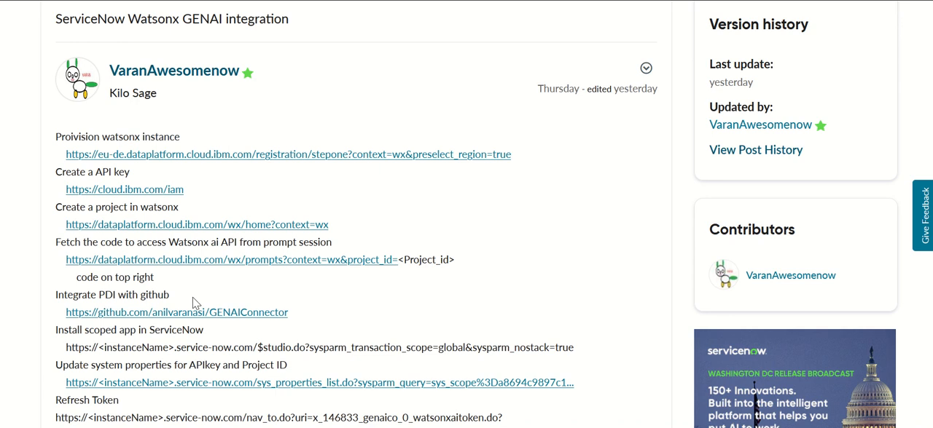
mouse_move(348, 300)
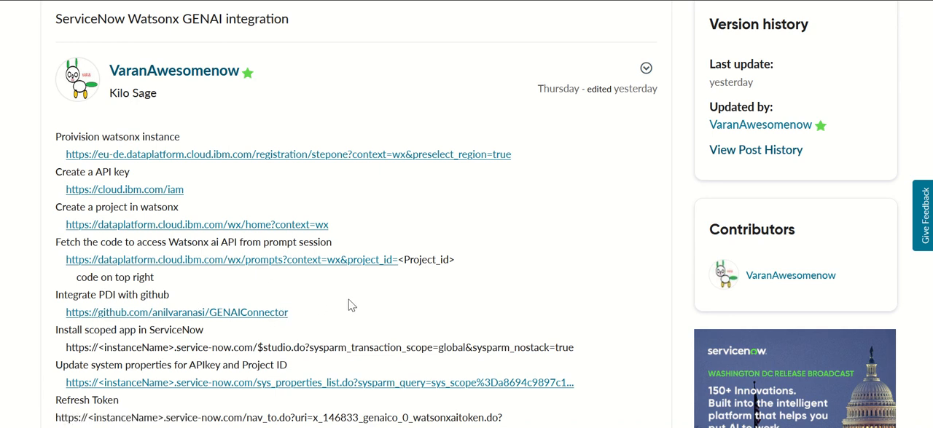
Scroll the Community article's integration steps down to the final step on checking token usage.
scroll(down, 3)
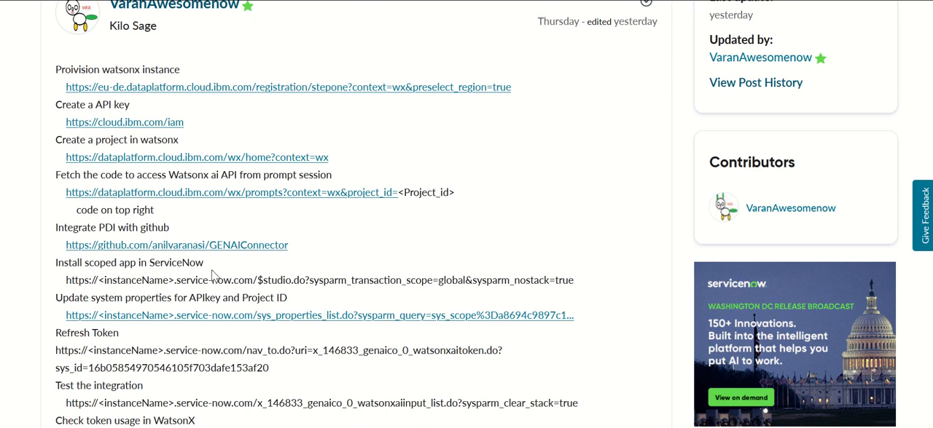
mouse_move(312, 280)
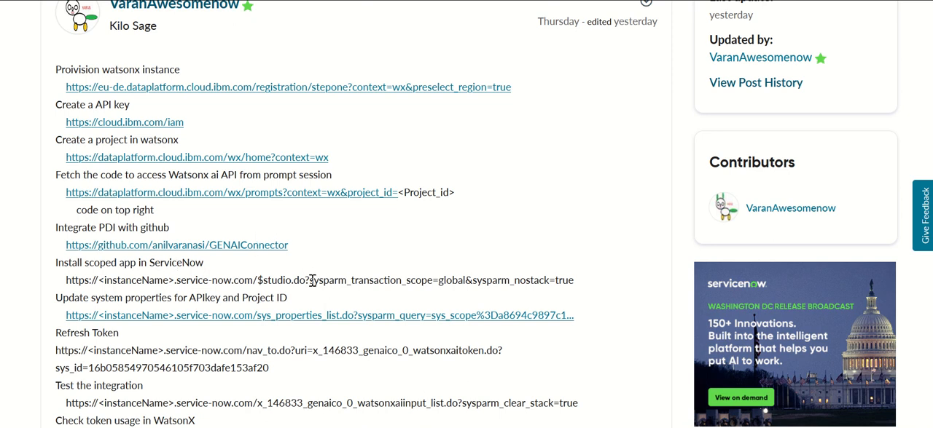
scroll(down, 3)
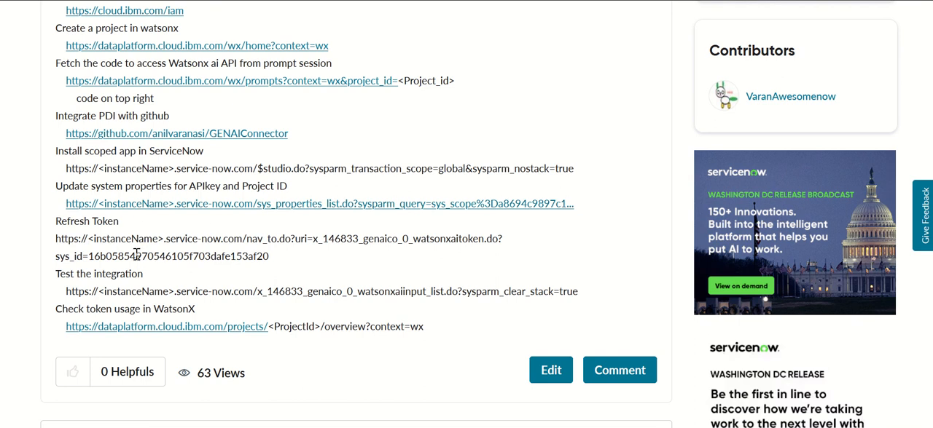
mouse_move(79, 306)
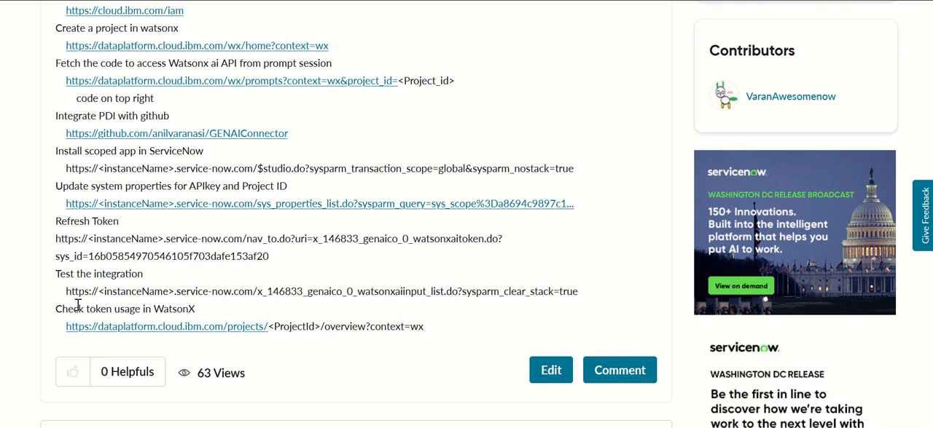
mouse_move(201, 303)
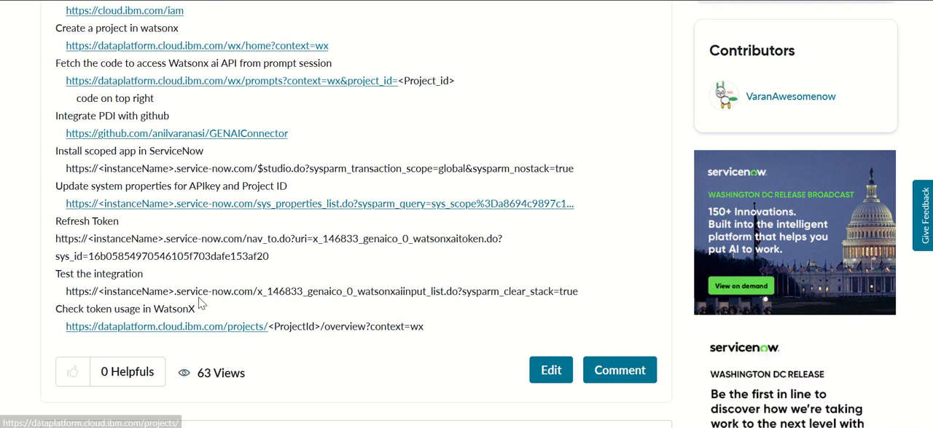